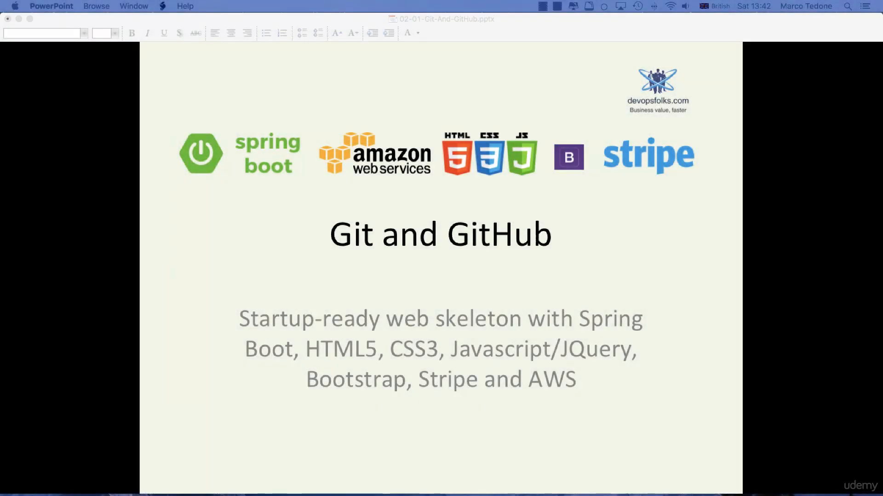
pyautogui.moveTo(60, 156)
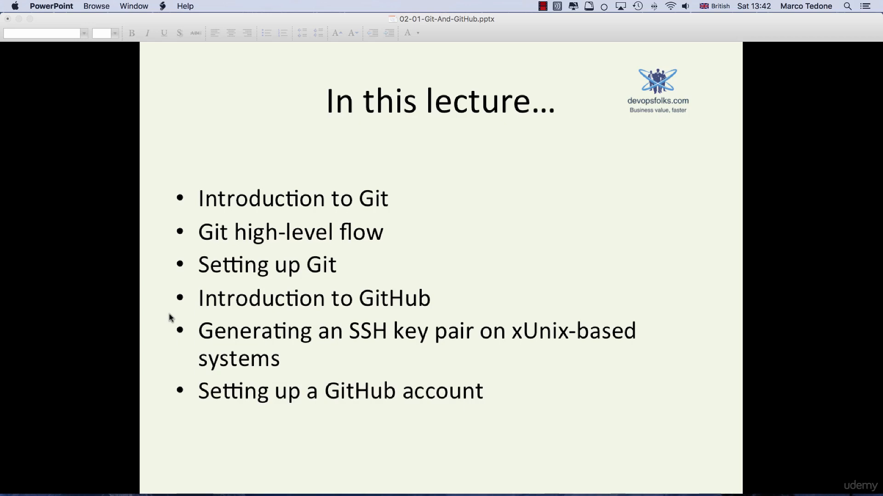
pyautogui.write('Create our project GitHub repository')
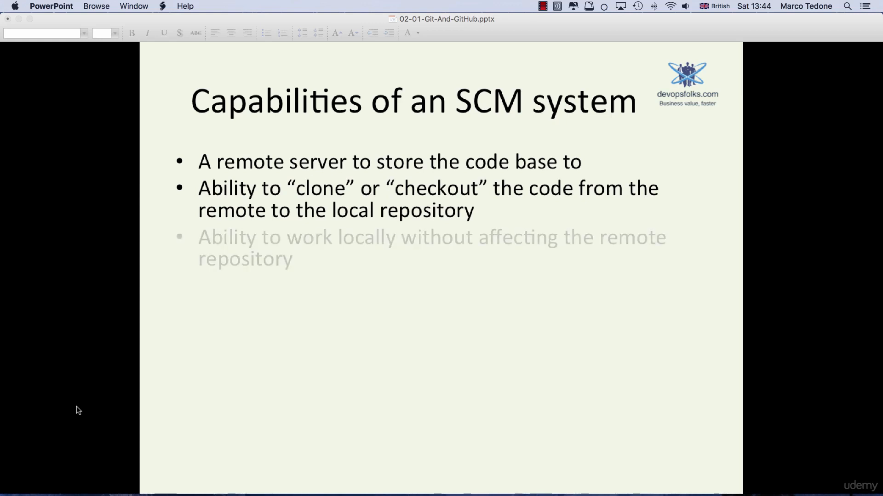
# Step: Reveal the remaining SCM capability bullets, through working with branches and merging between branches
pyautogui.press('right')
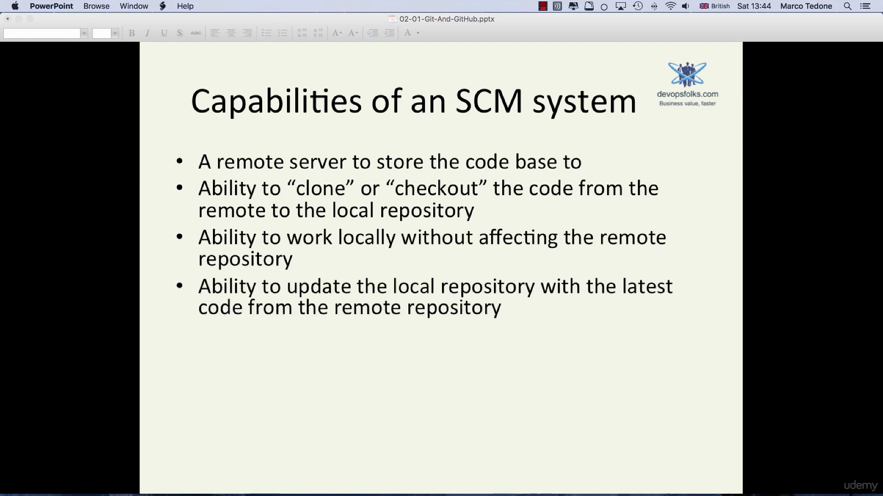
pyautogui.moveTo(101, 388)
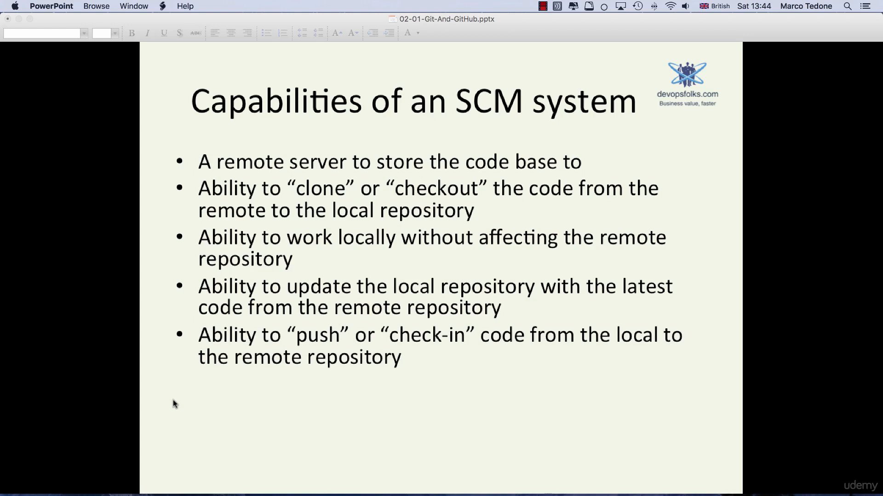
pyautogui.write('Ability to work with branches')
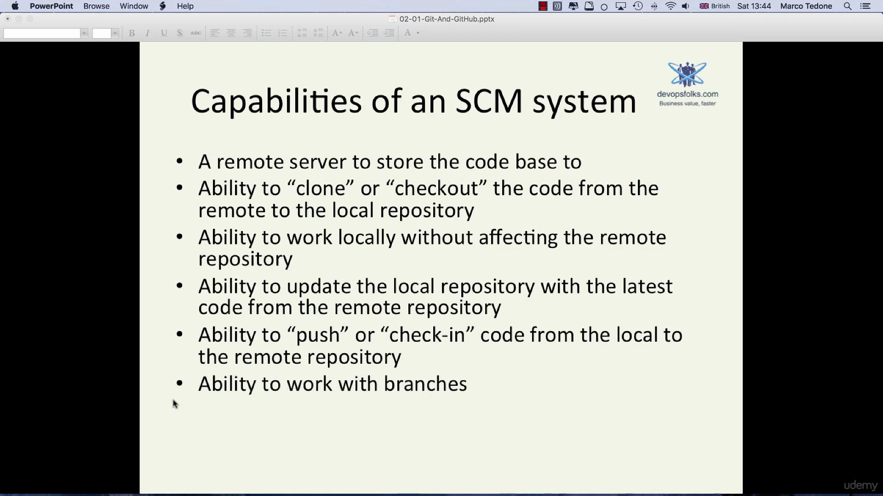
pyautogui.write('Ability to merge between branches')
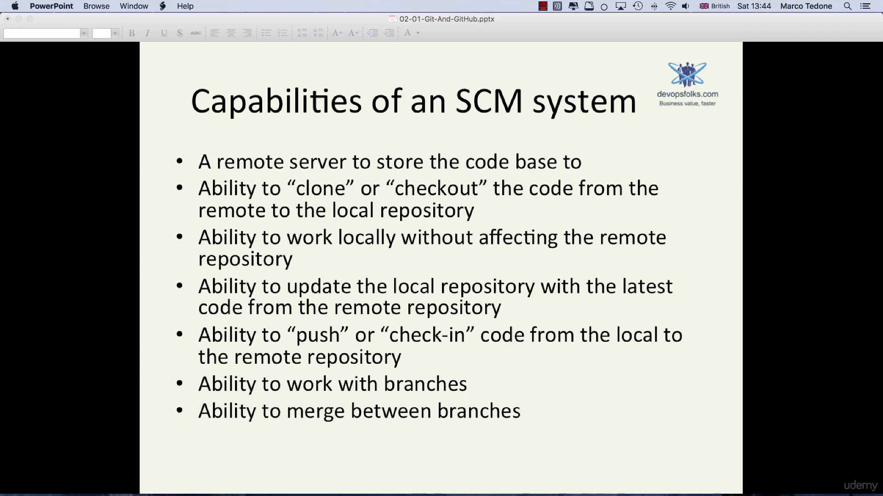
pyautogui.moveTo(36, 439)
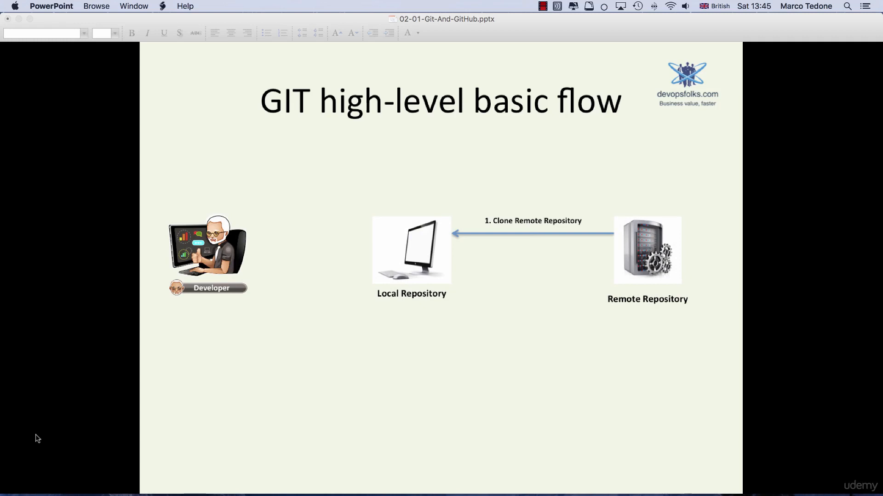
# Step: Animate the GIT high-level basic flow diagram steps, starting with cloning the remote repository locally
pyautogui.press('right')
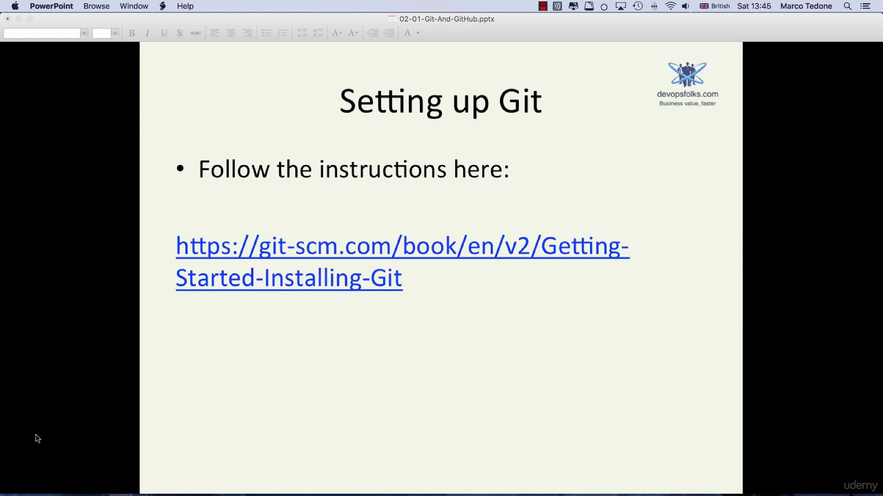
pyautogui.moveTo(39, 440)
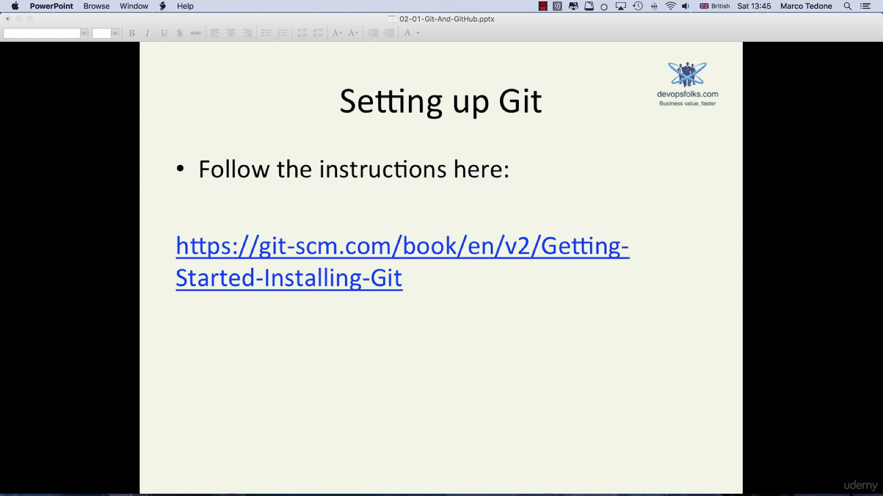
pyautogui.moveTo(45, 324)
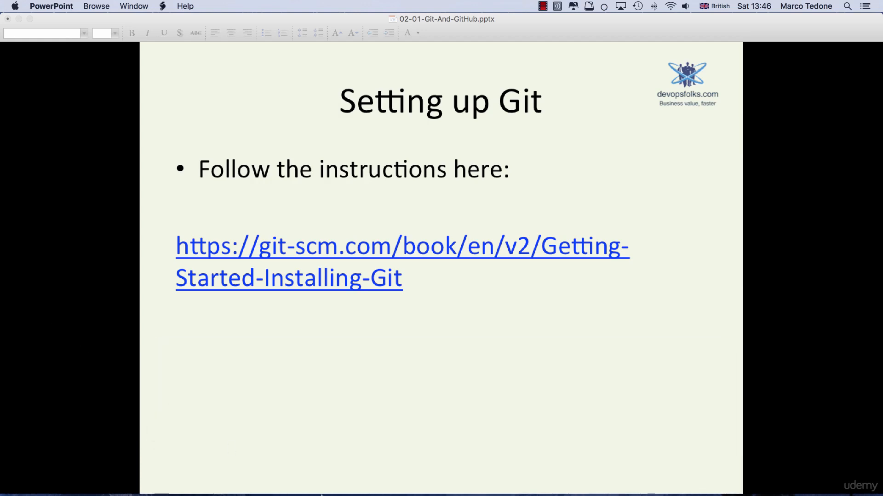
pyautogui.moveTo(416, 482)
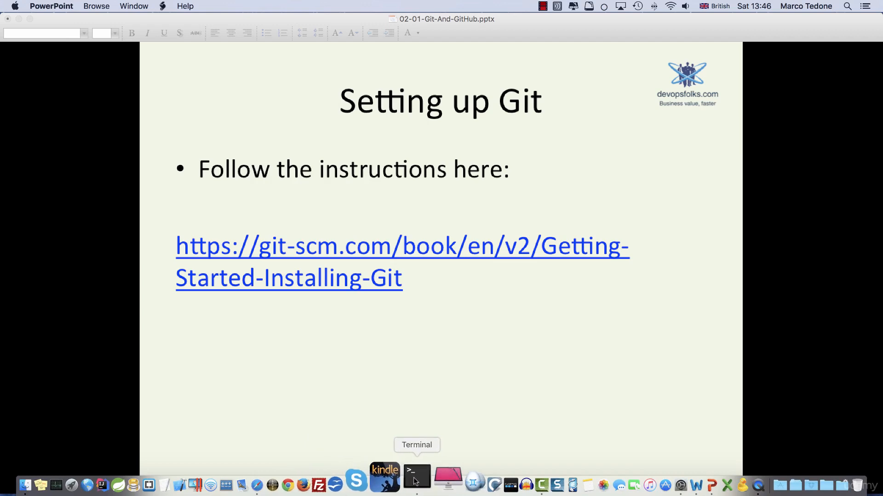
# Step: Run git --version in Terminal, confirming git version 2.2.2 is installed
pyautogui.click(416, 483)
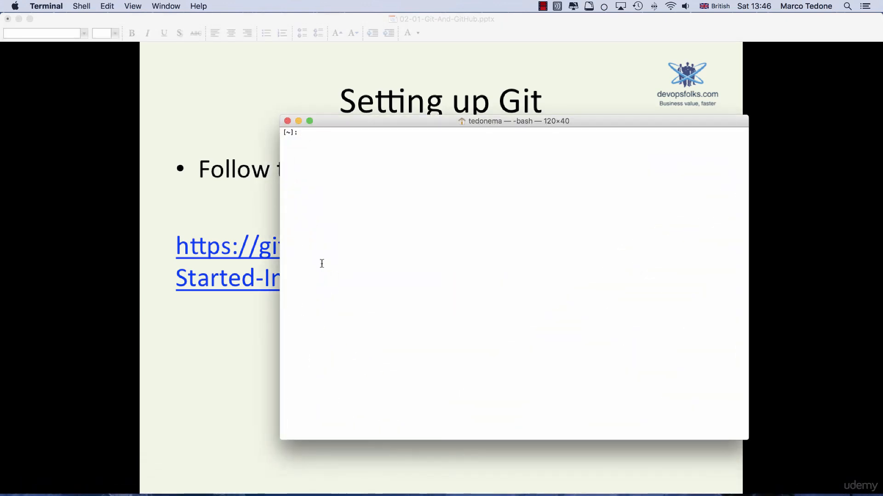
pyautogui.write('git')
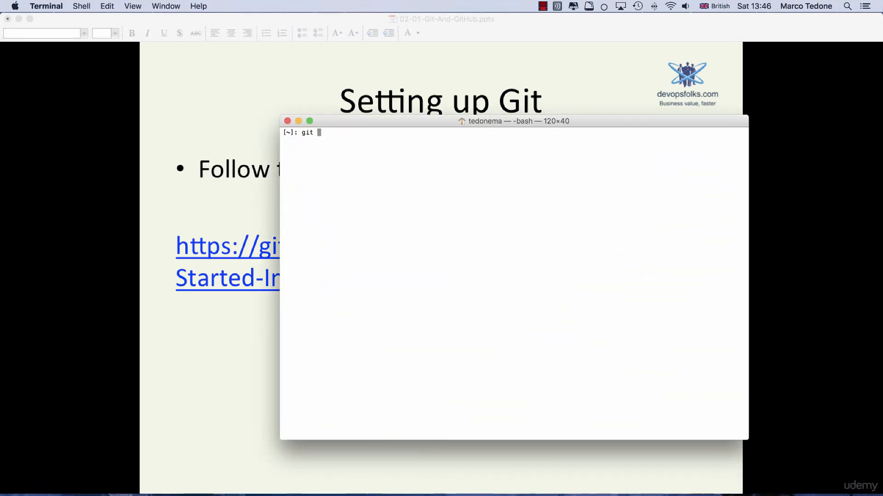
pyautogui.write('--version')
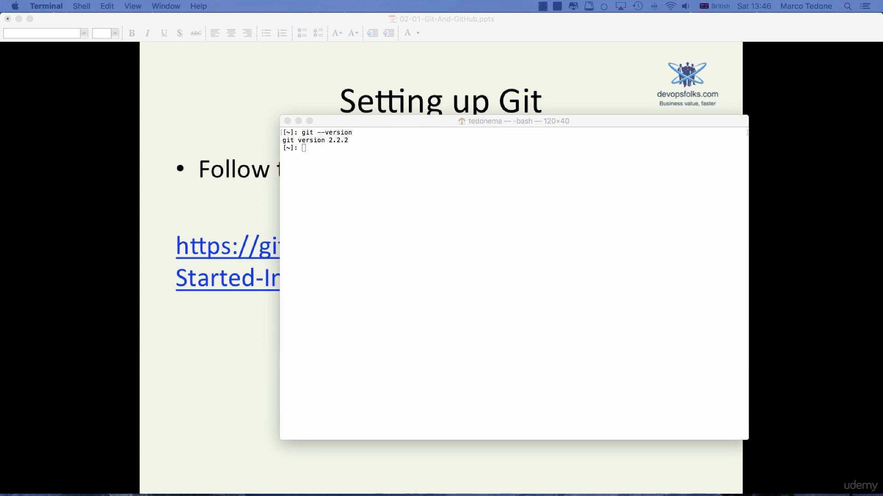
pyautogui.moveTo(350, 193)
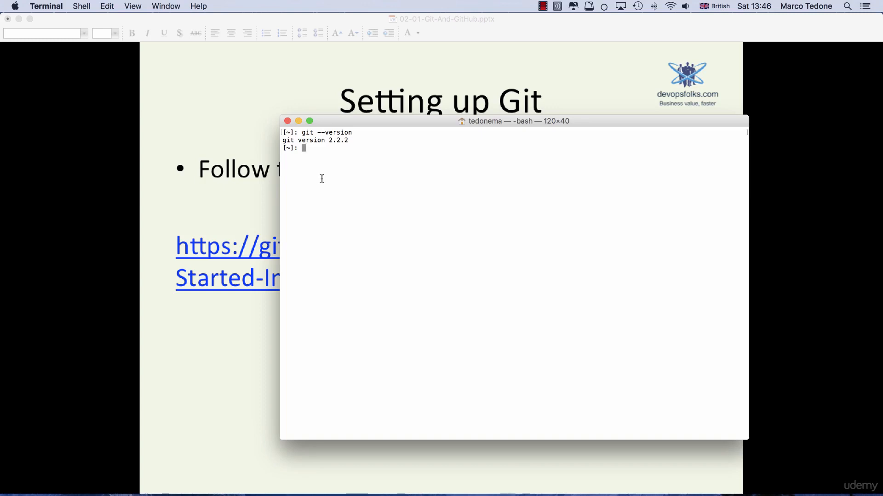
pyautogui.write('c')
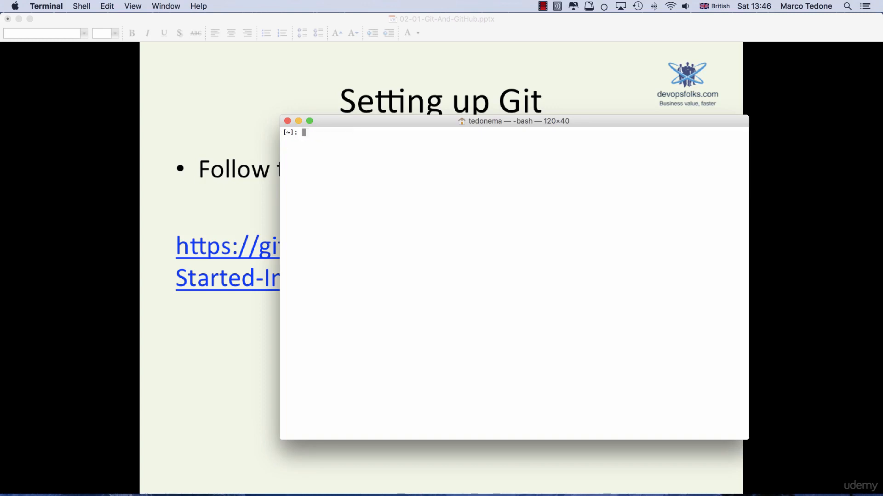
pyautogui.moveTo(322, 160)
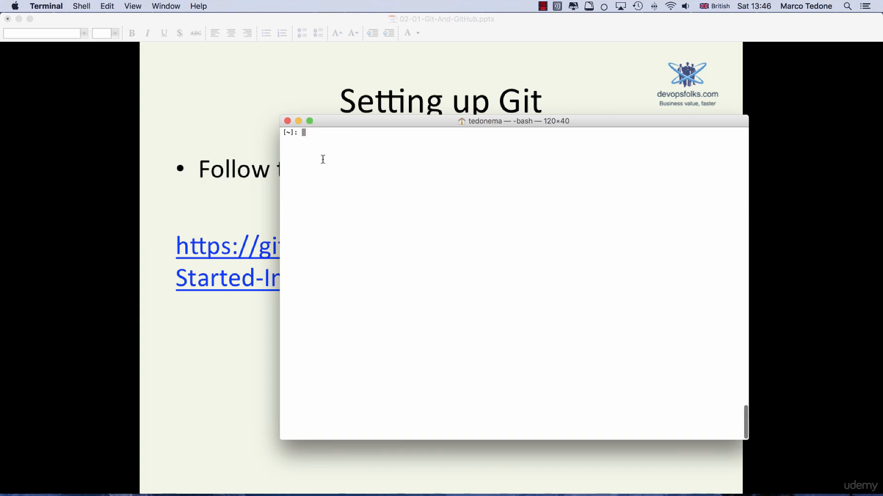
pyautogui.rightClick(330, 169)
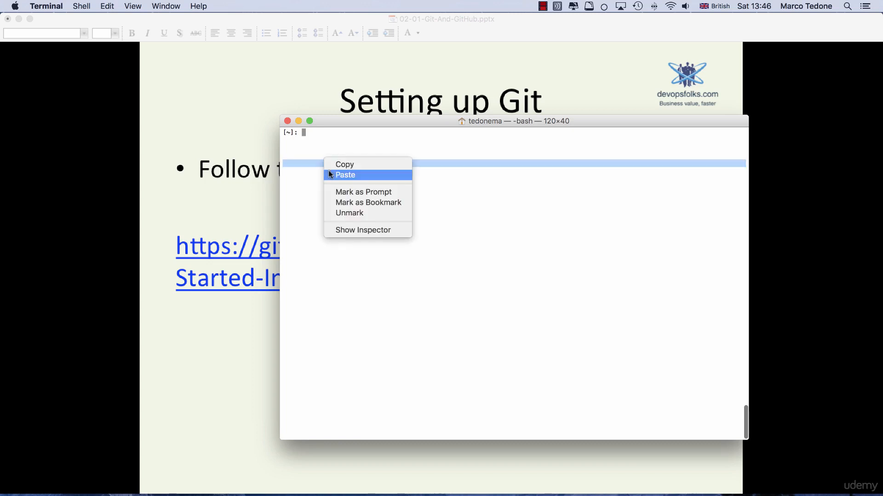
pyautogui.click(345, 175)
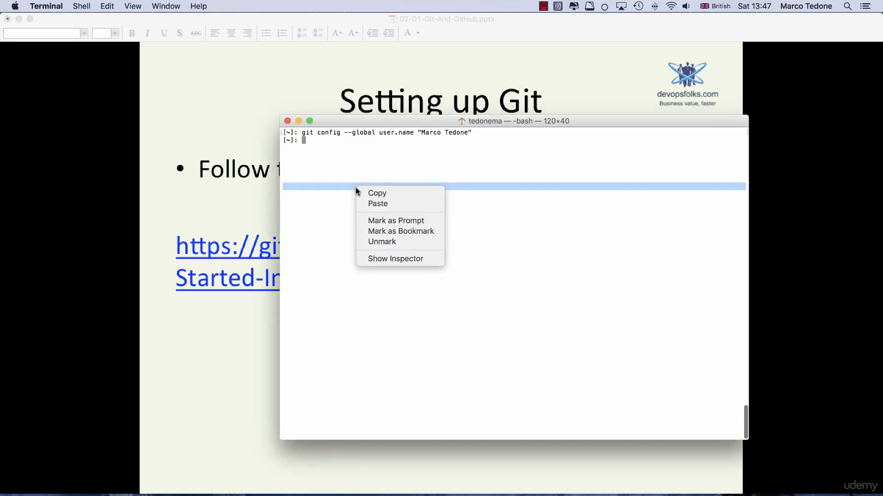
pyautogui.write('git config --global user.email johndoe@example.com')
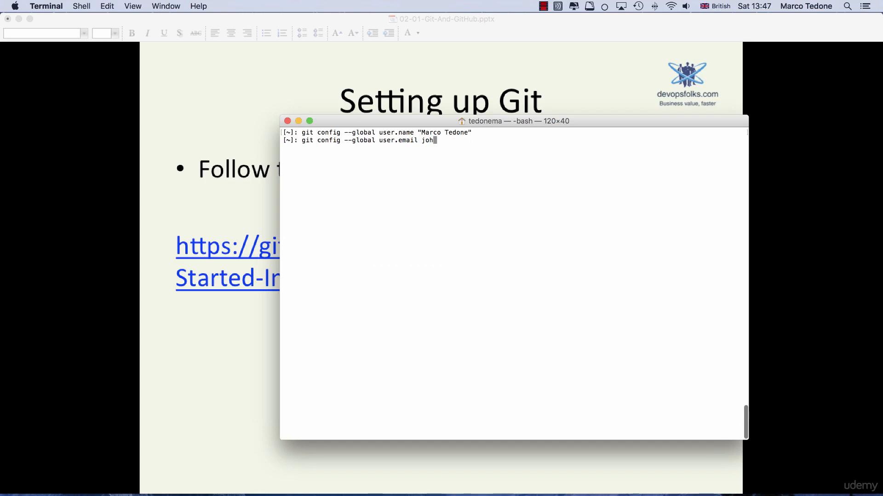
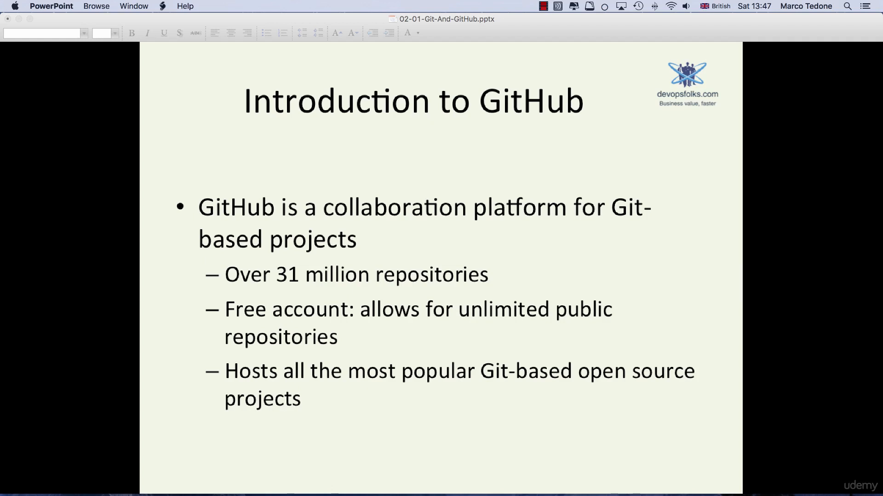
pyautogui.moveTo(73, 360)
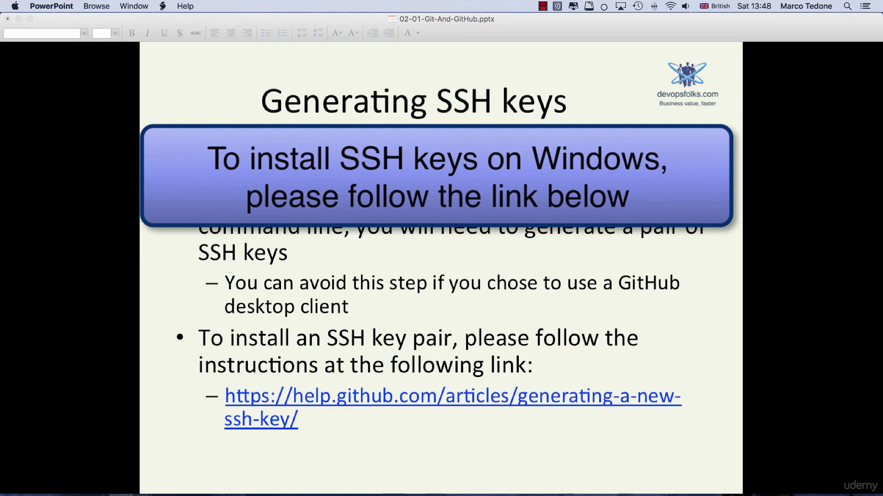
pyautogui.moveTo(257, 258)
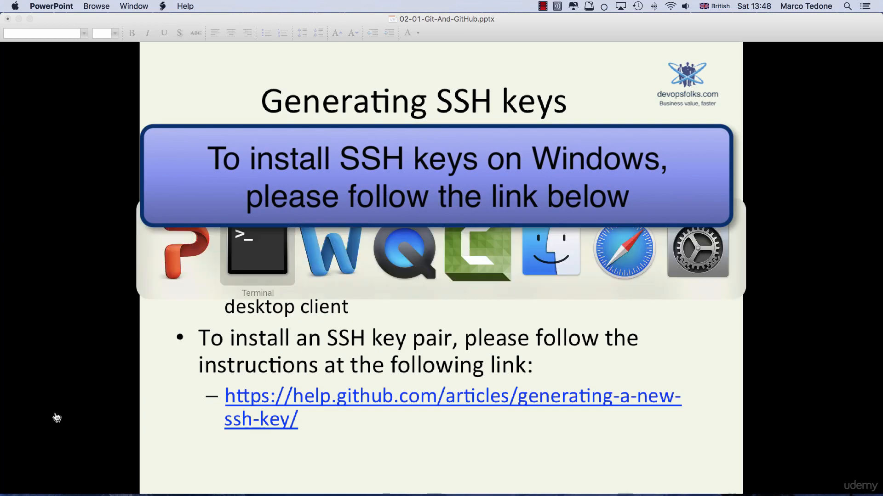
# Step: Switch back to Terminal and begin typing an ssh command
pyautogui.click(256, 255)
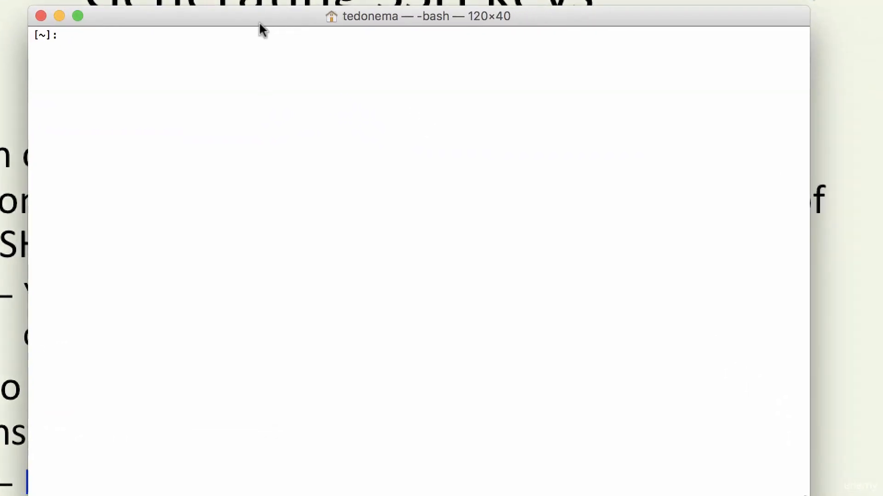
pyautogui.moveTo(256, 15)
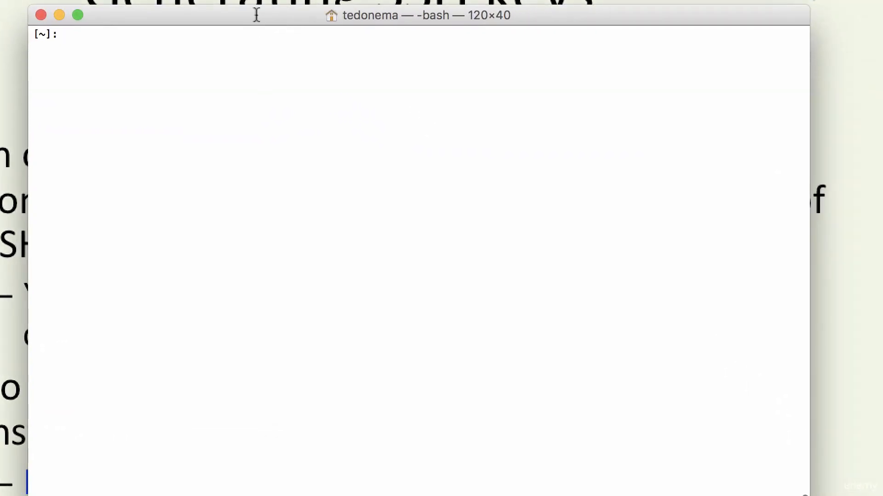
pyautogui.write('ssh')
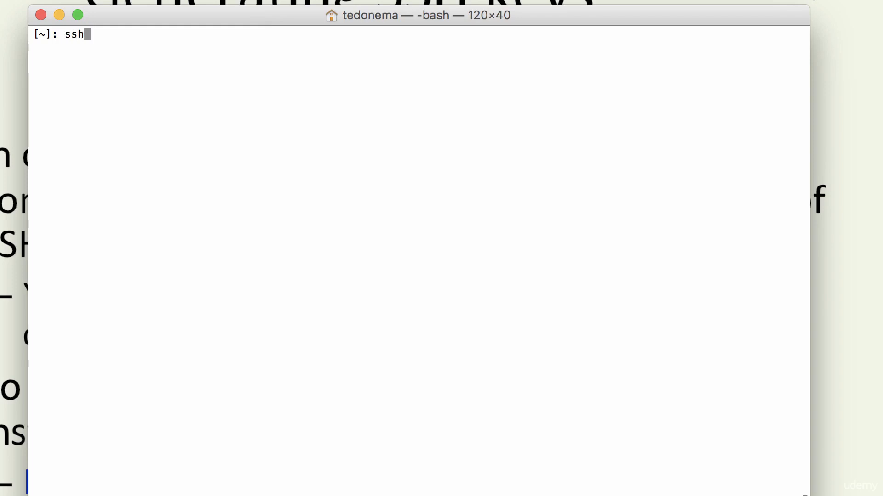
# Step: Run ssh-keygen -t rsa, saving the key pair as devopsfolks with no passphrase
pyautogui.write('-keygen -t rsa')
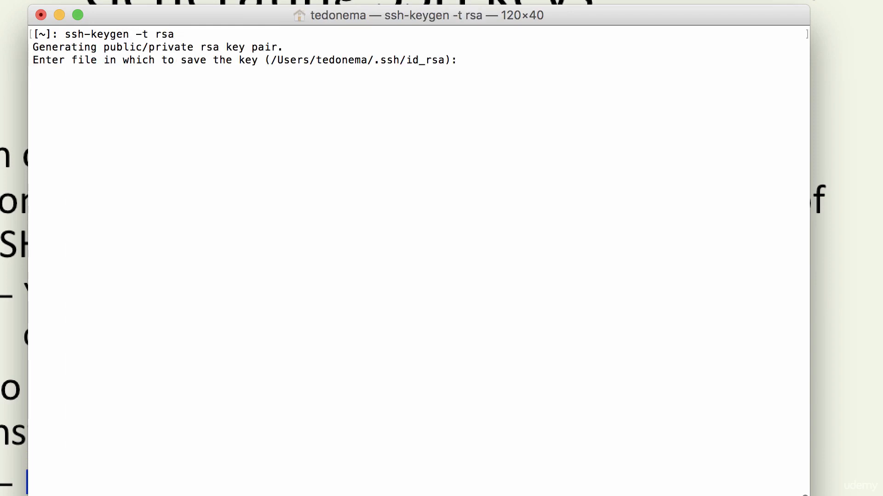
pyautogui.write('devopsfolks')
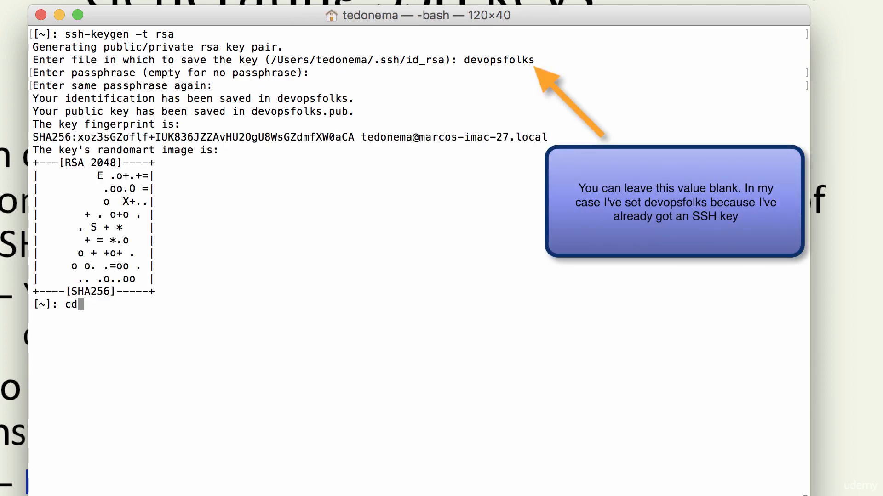
pyautogui.write('~/.')
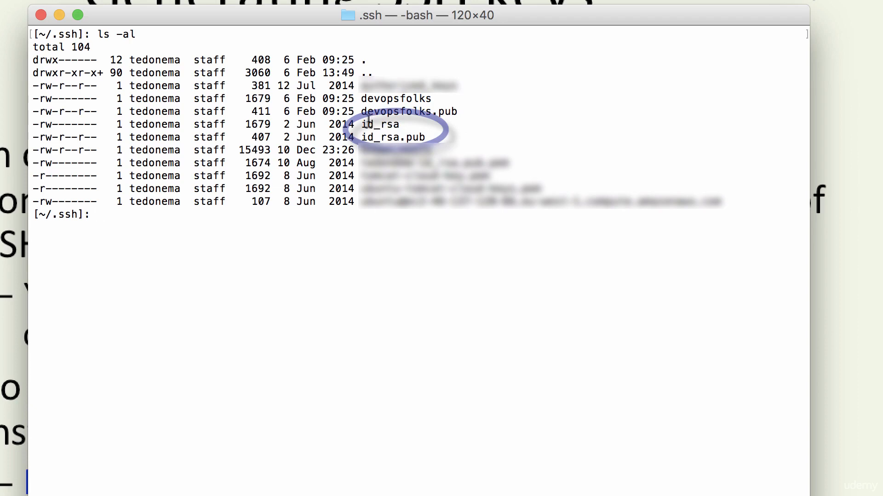
# Step: Confirm devopsfolks and devopsfolks.pub exist in ~/.ssh, then show github.com in Safari
pyautogui.doubleClick(380, 124)
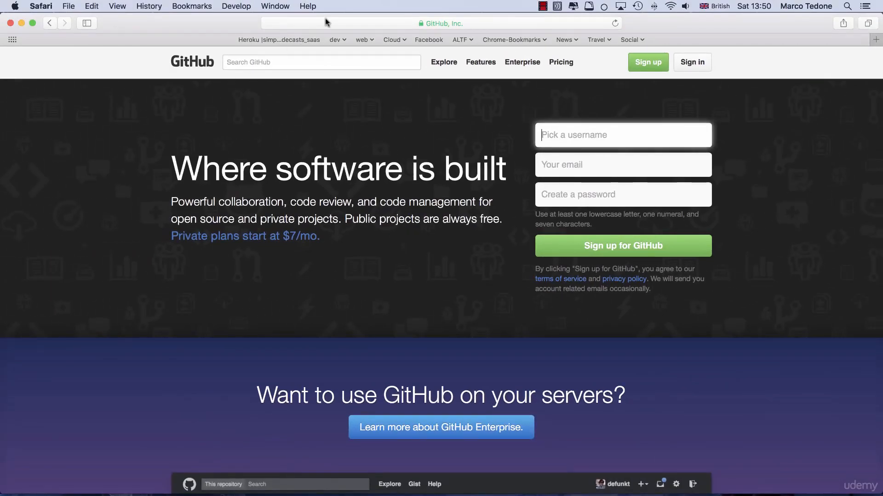
pyautogui.click(440, 23)
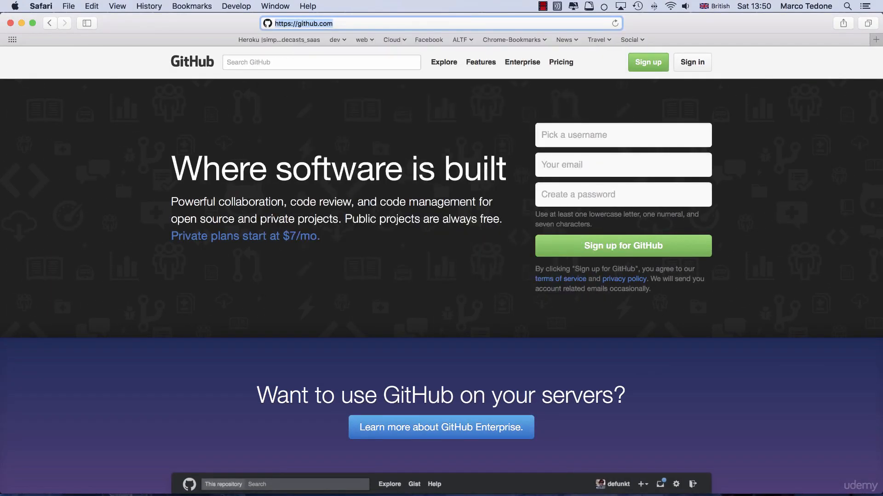
pyautogui.click(623, 135)
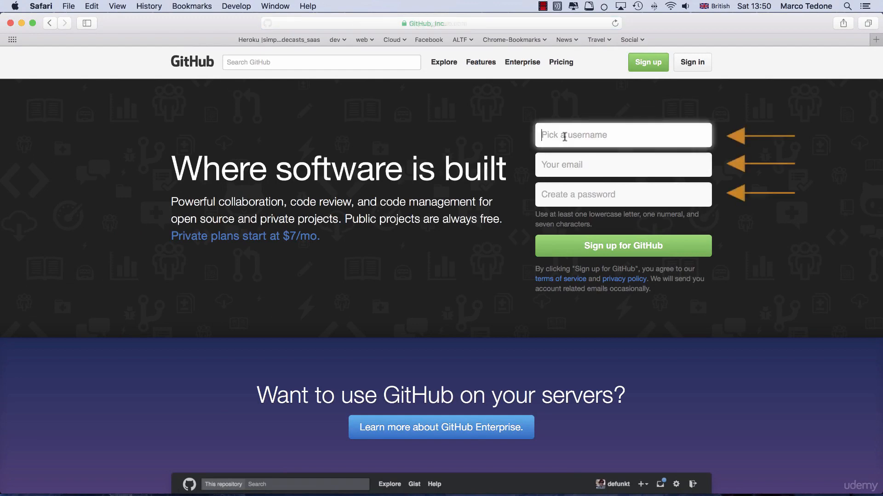
pyautogui.click(622, 164)
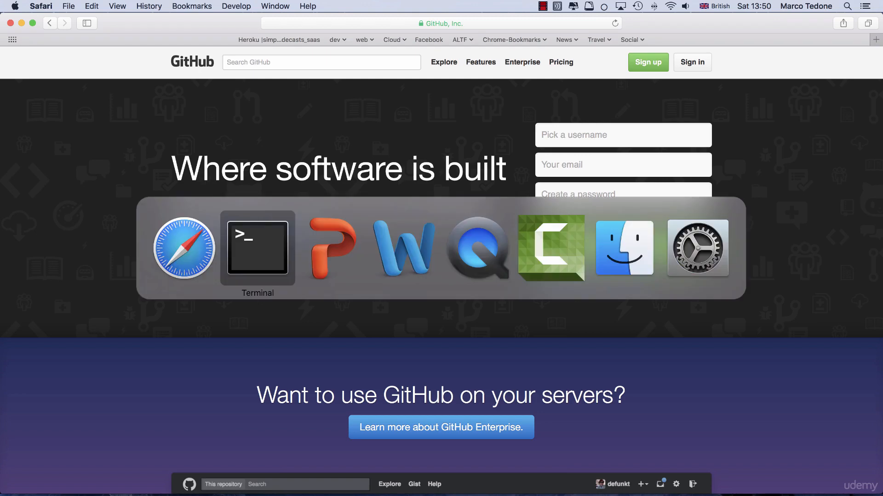
# Step: Display the devopsfolks.pub public key with cat in Terminal
pyautogui.click(256, 248)
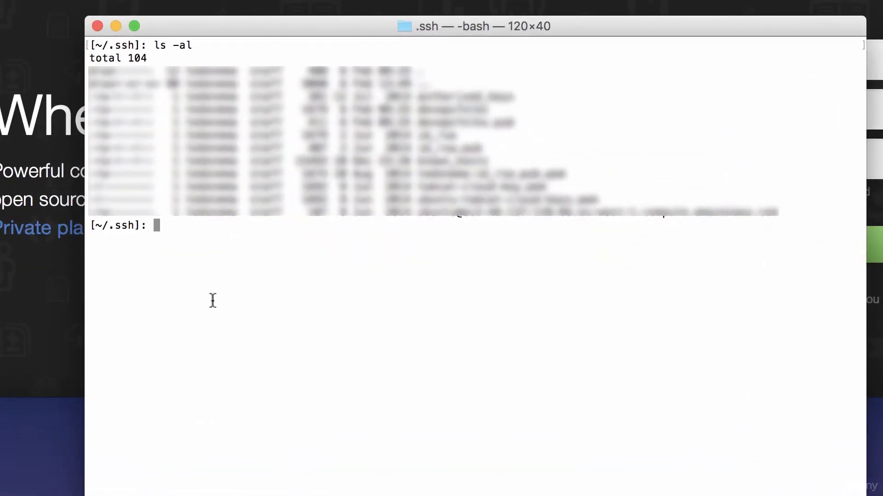
pyautogui.write('car')
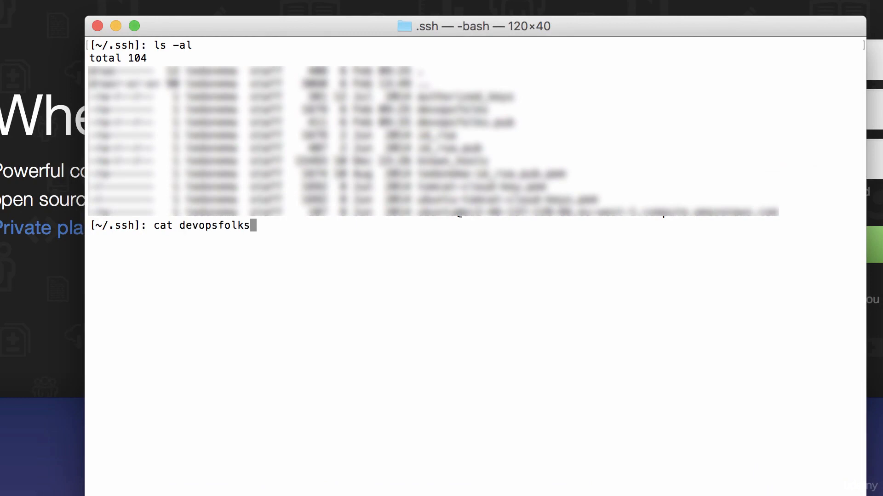
pyautogui.write('.p')
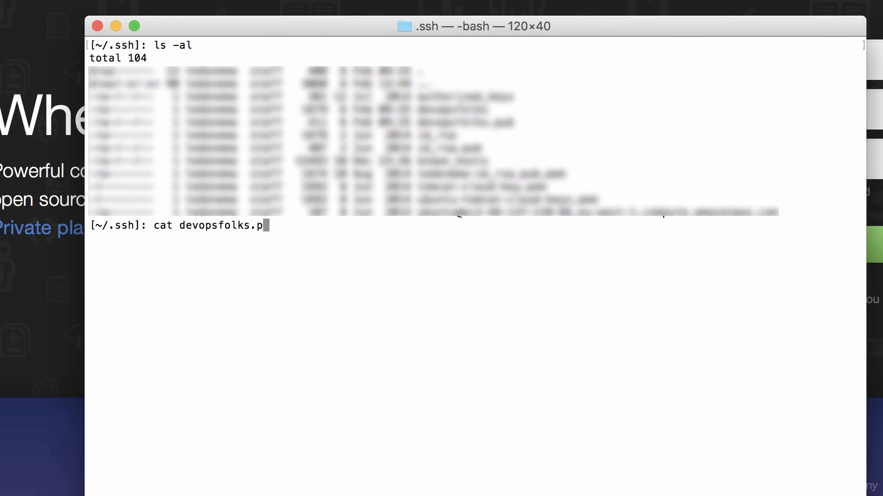
pyautogui.write('ub')
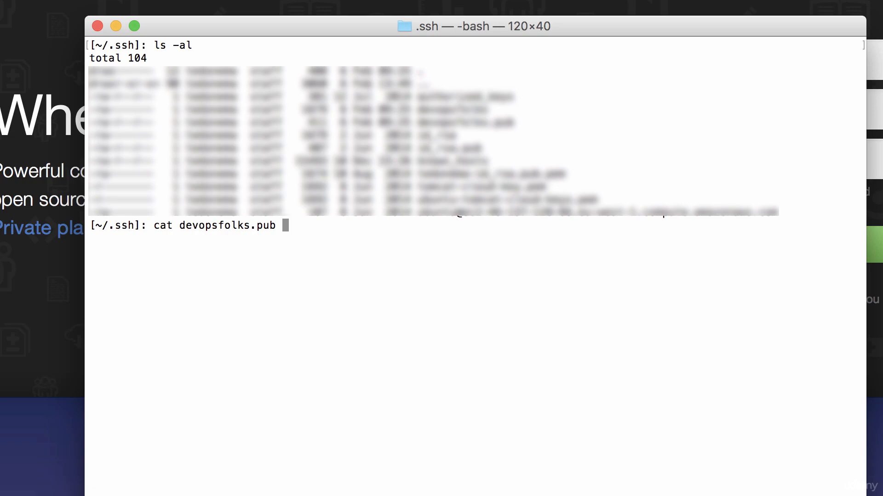
# Step: Copy the public key and sign in to the GitHub account
pyautogui.rightClick(336, 270)
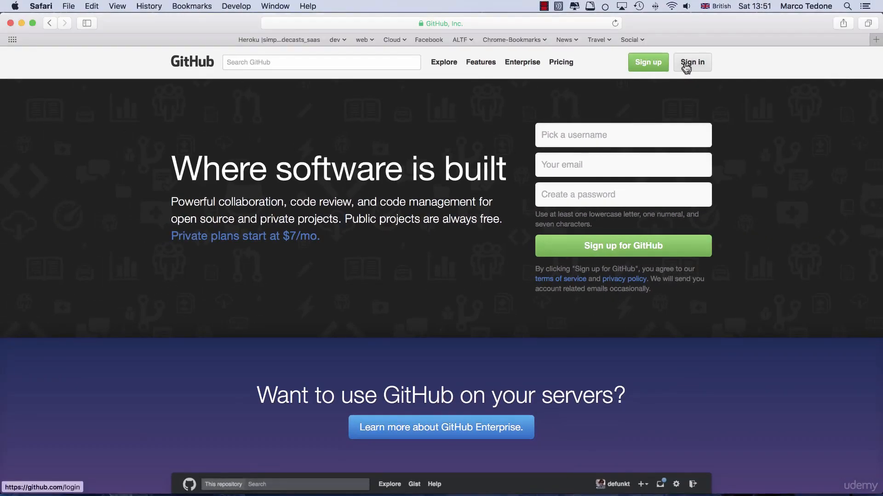
pyautogui.click(692, 62)
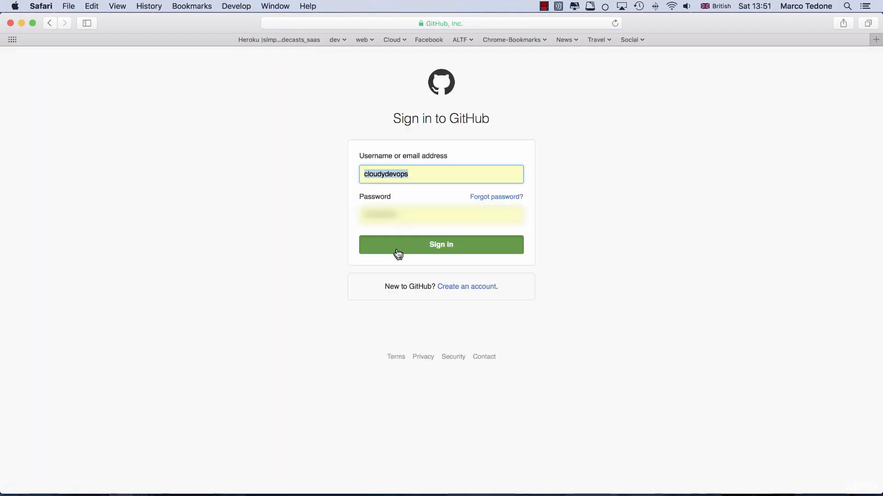
pyautogui.click(440, 245)
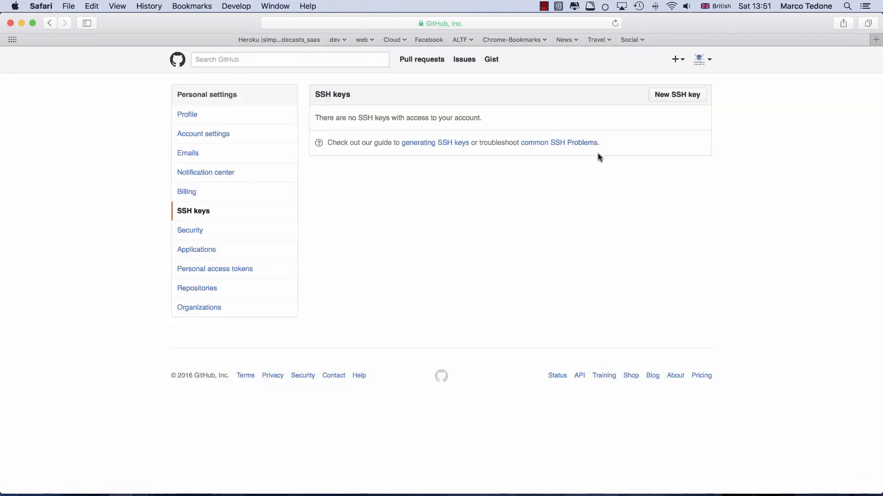
pyautogui.moveTo(506, 188)
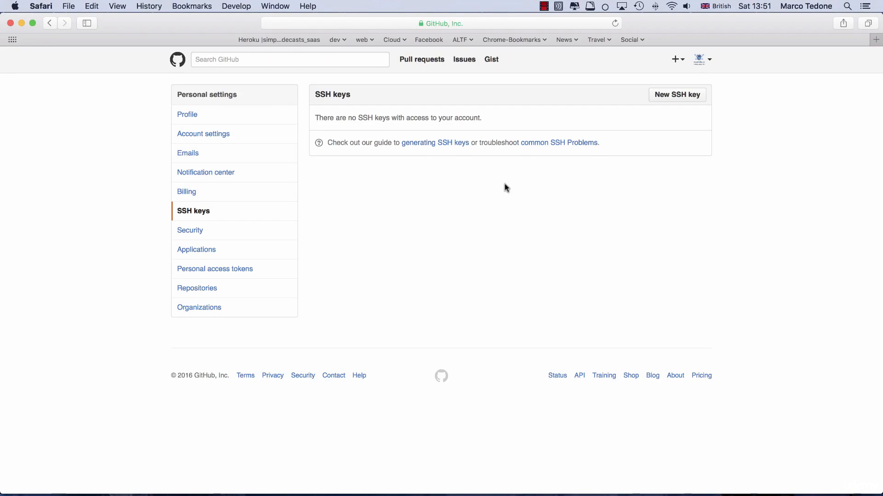
# Step: Add a new SSH key titled my-mac containing the pasted devopsfolks.pub key
pyautogui.click(676, 95)
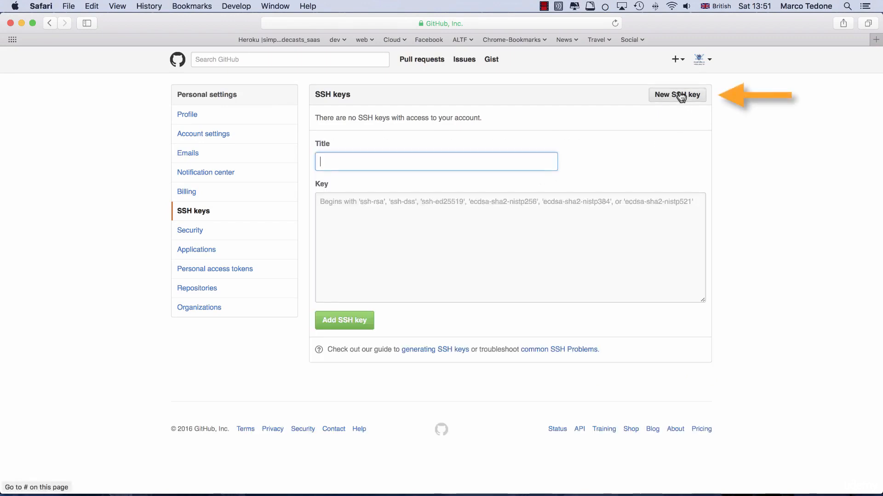
pyautogui.moveTo(400, 168)
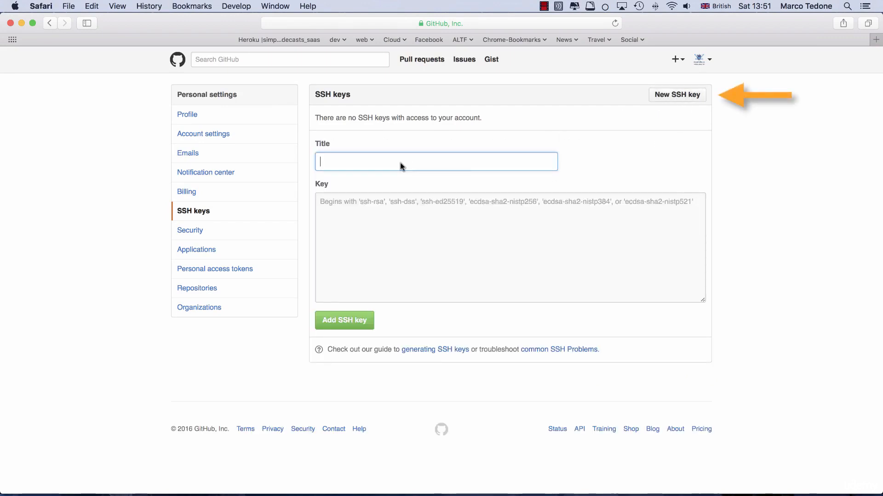
pyautogui.write('my')
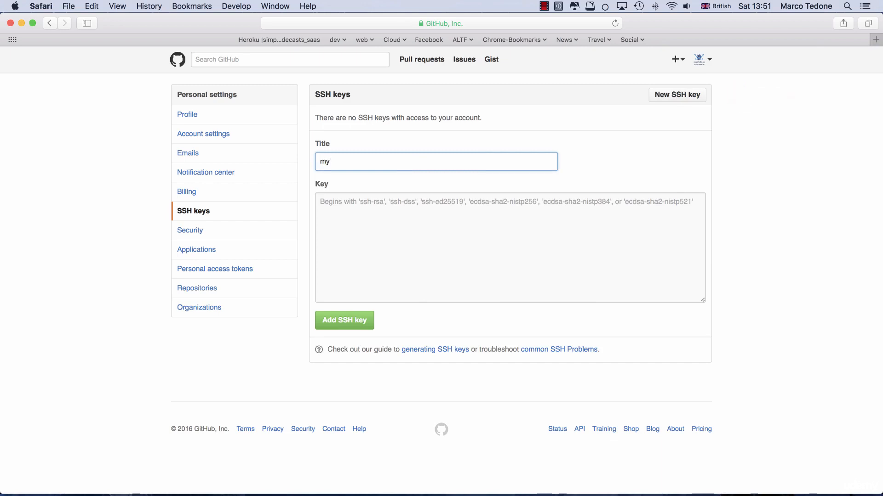
pyautogui.write('-mac')
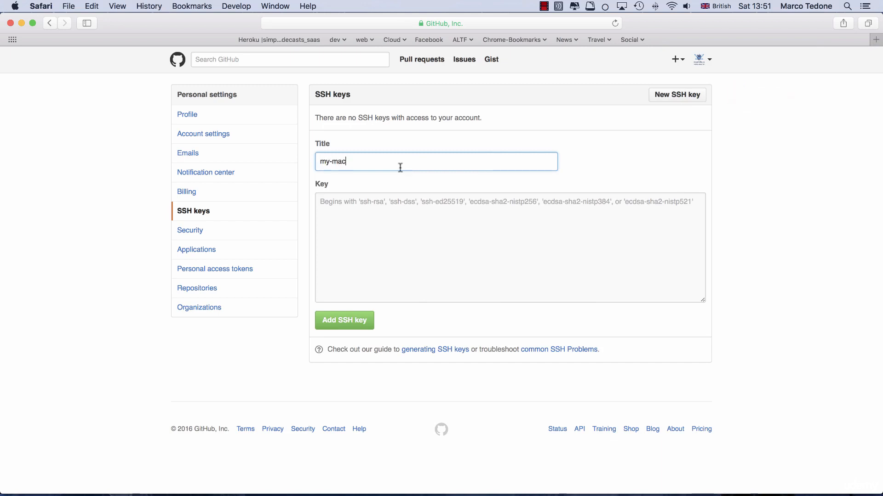
pyautogui.click(502, 256)
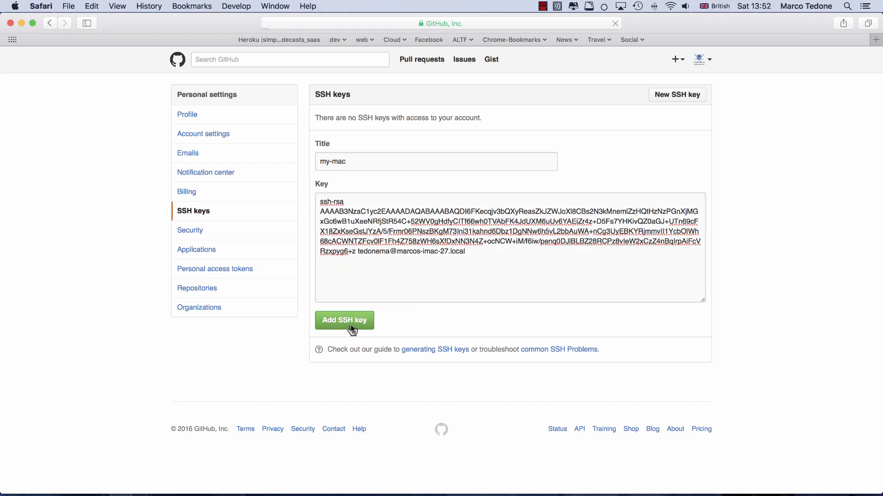
pyautogui.click(345, 320)
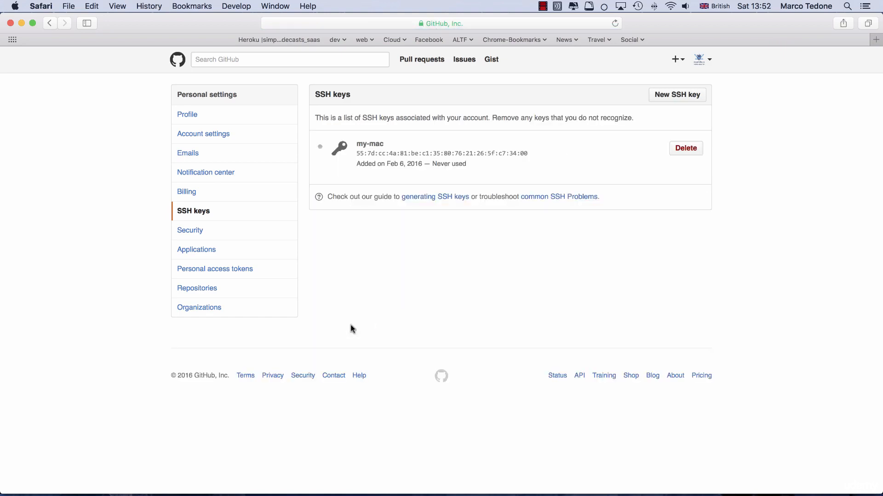
pyautogui.moveTo(418, 280)
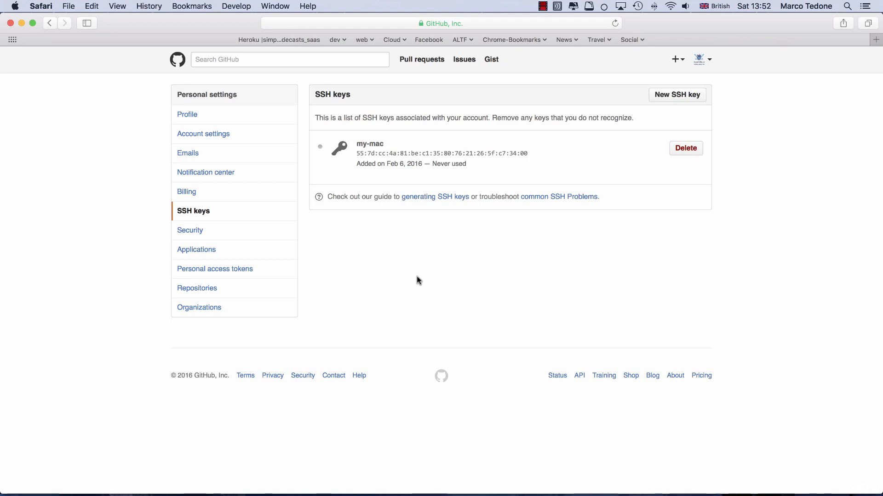
pyautogui.moveTo(199, 308)
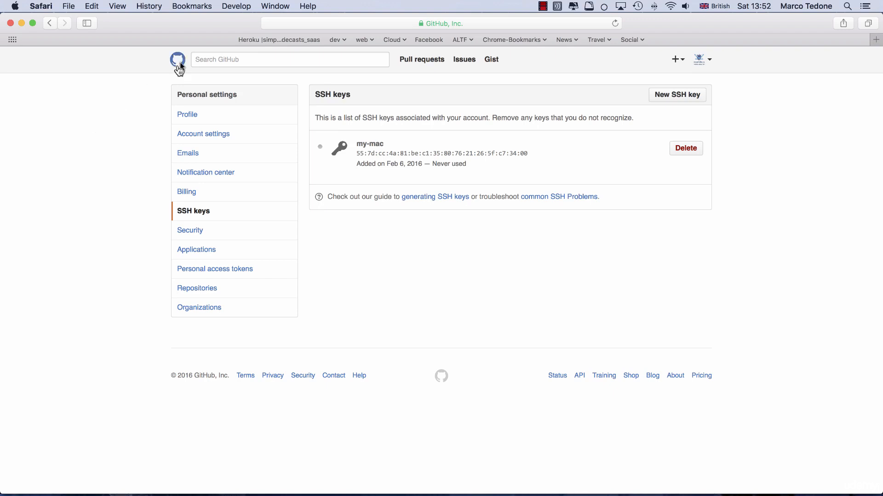
# Step: Return to the GitHub dashboard and choose New repository
pyautogui.click(177, 59)
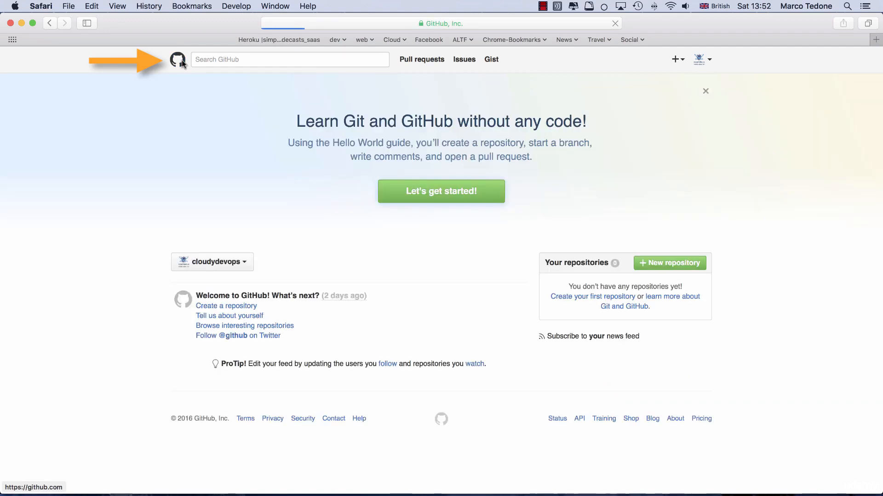
pyautogui.moveTo(437, 206)
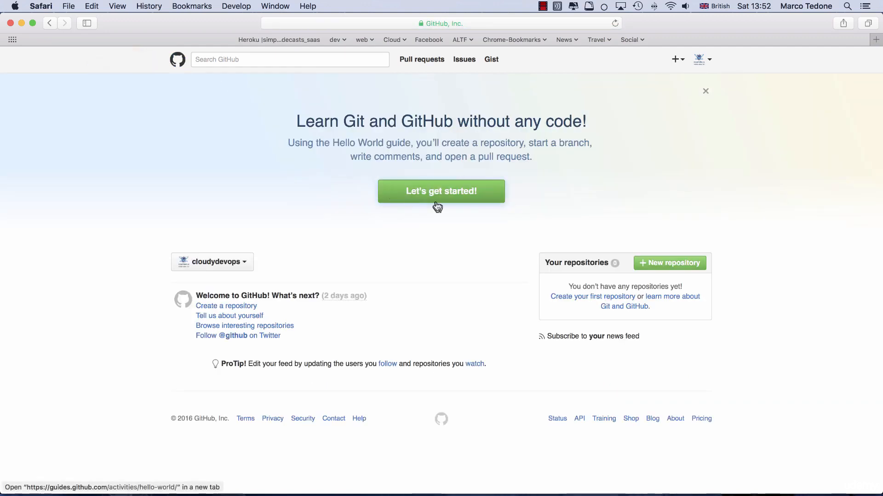
pyautogui.moveTo(667, 267)
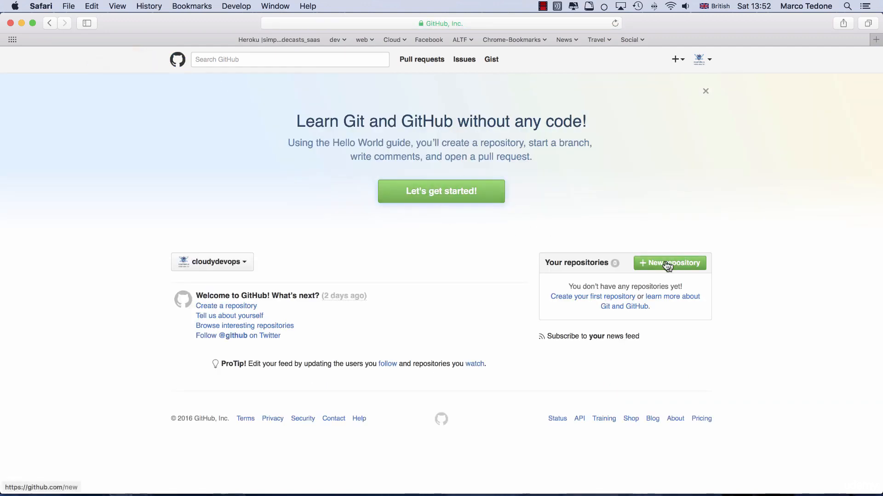
pyautogui.moveTo(663, 267)
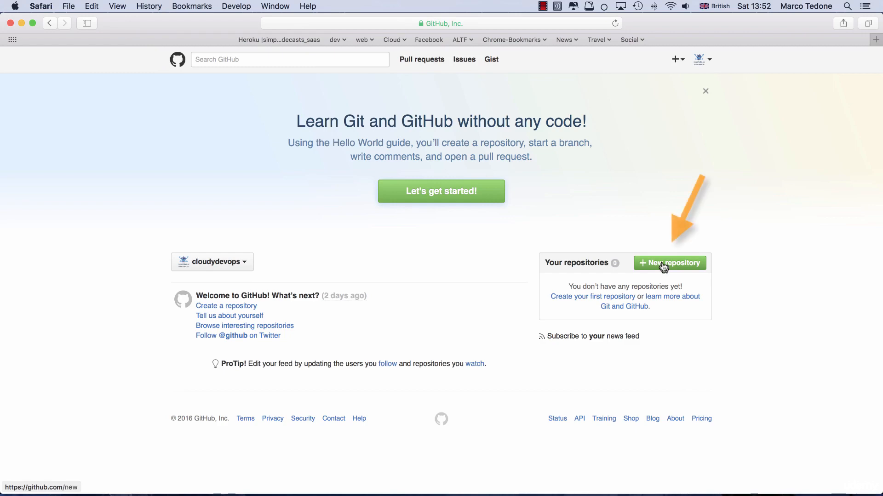
pyautogui.click(670, 263)
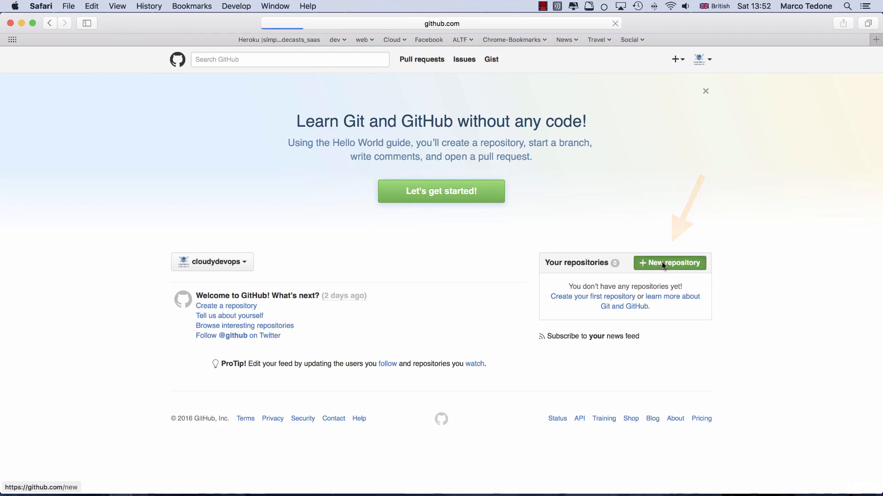
# Step: Describe devopsbuddy as 'Startup-ready web skeleton' and tick README initialization
pyautogui.click(669, 263)
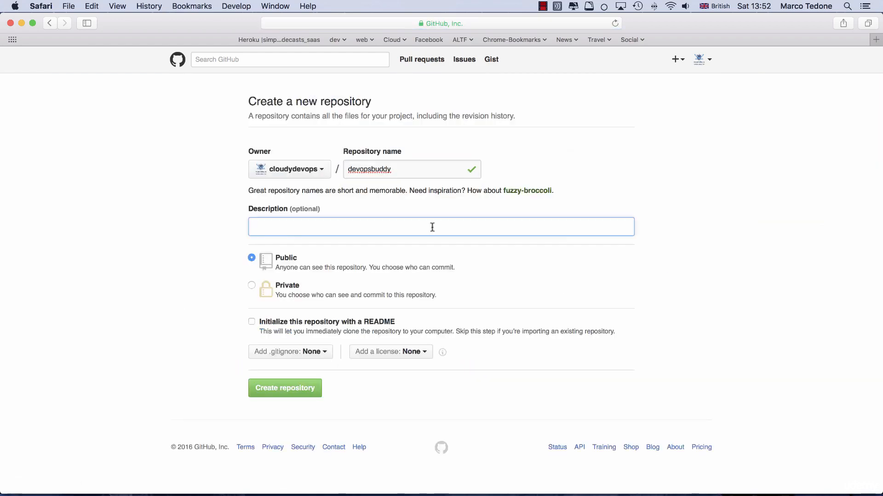
pyautogui.write('Startup-ready web')
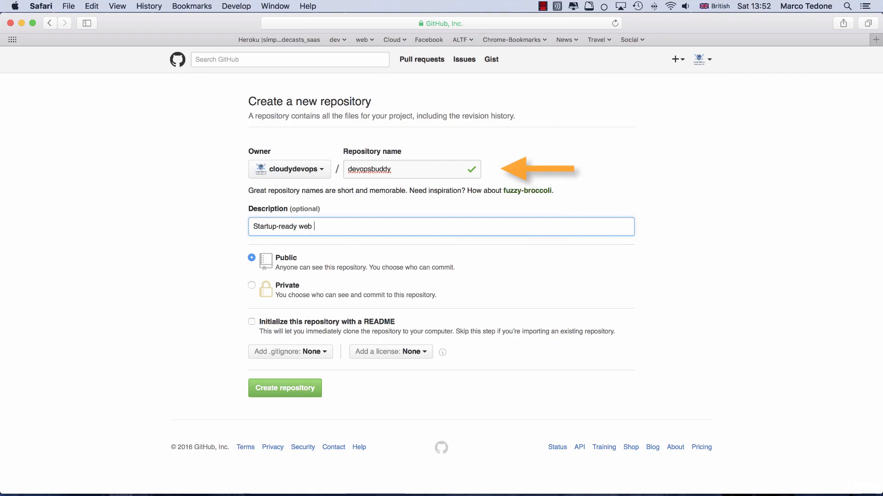
pyautogui.write('skeleton')
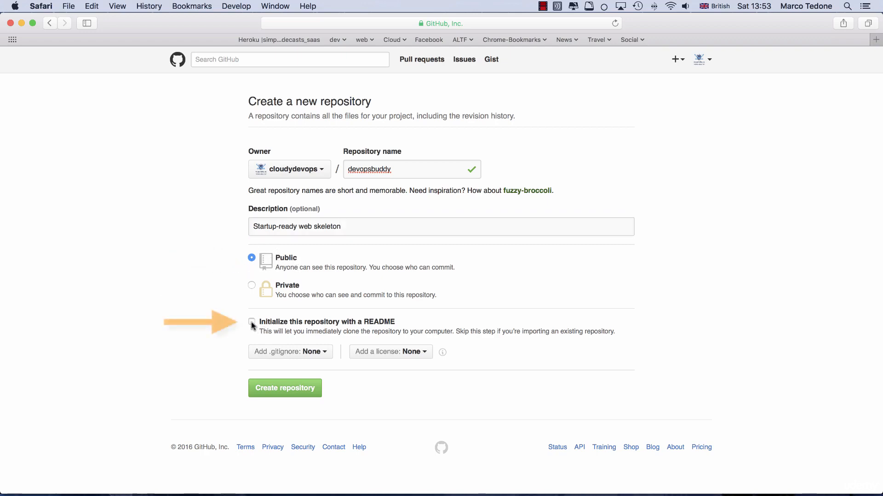
pyautogui.click(252, 322)
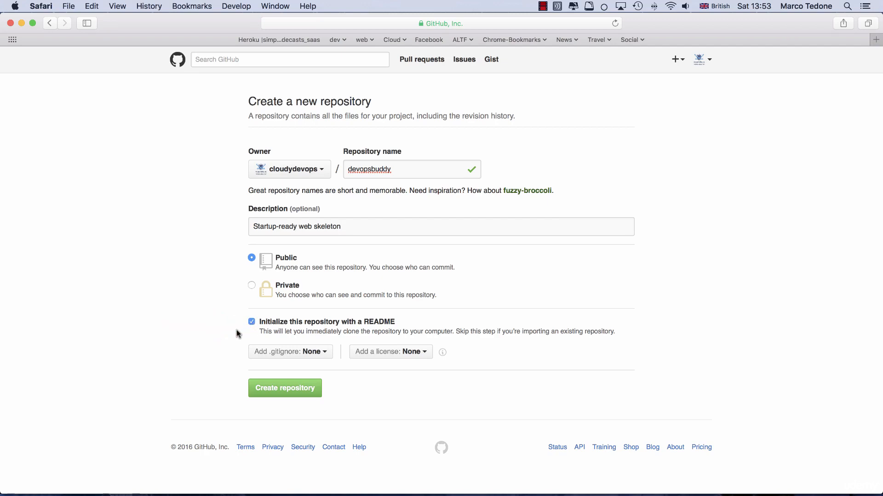
pyautogui.moveTo(232, 337)
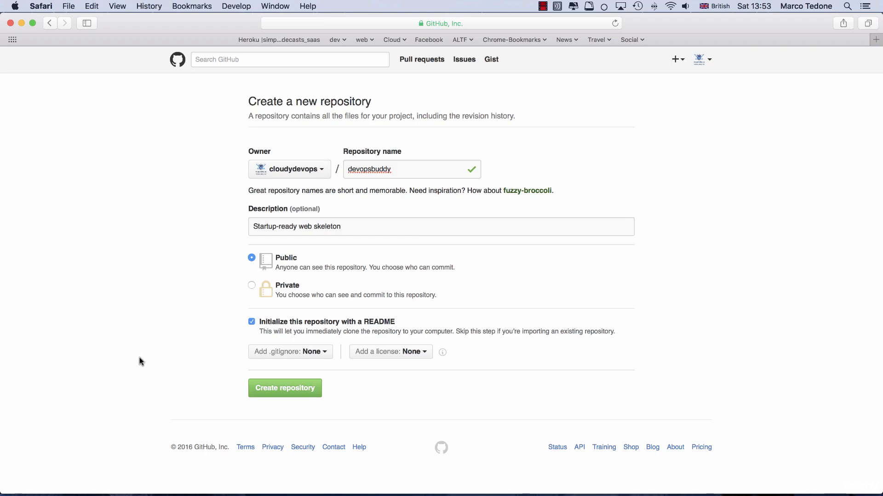
pyautogui.moveTo(230, 360)
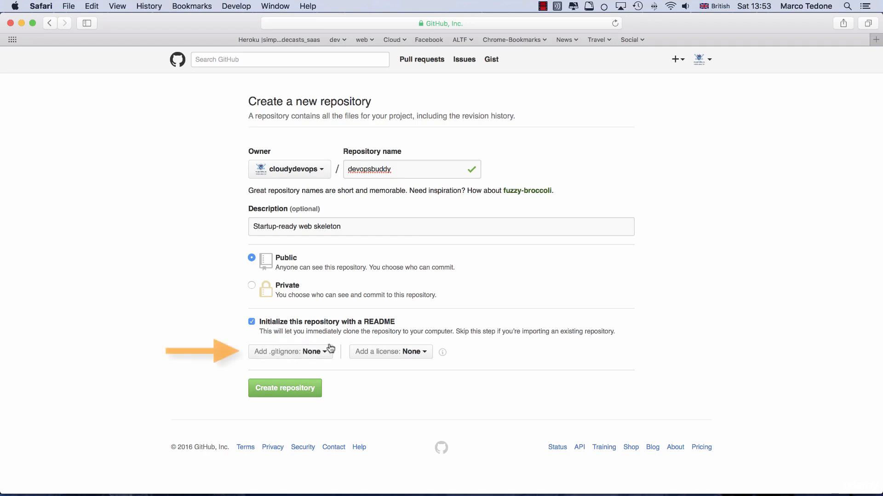
# Step: Choose the Java .gitignore template and filter licenses for MIT
pyautogui.write('Java')
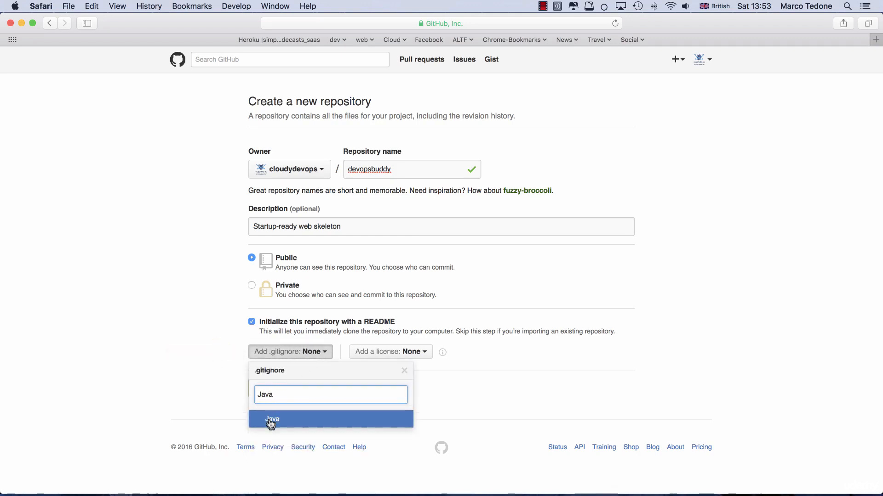
pyautogui.click(390, 351)
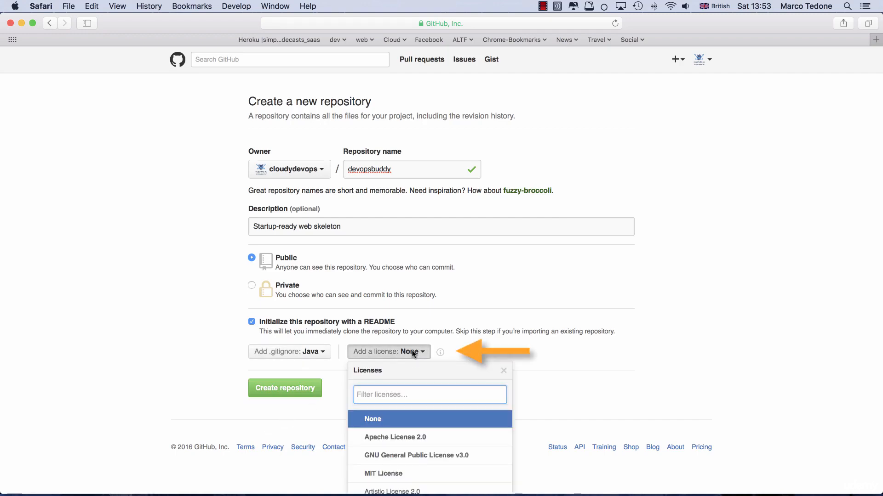
pyautogui.write('MIT')
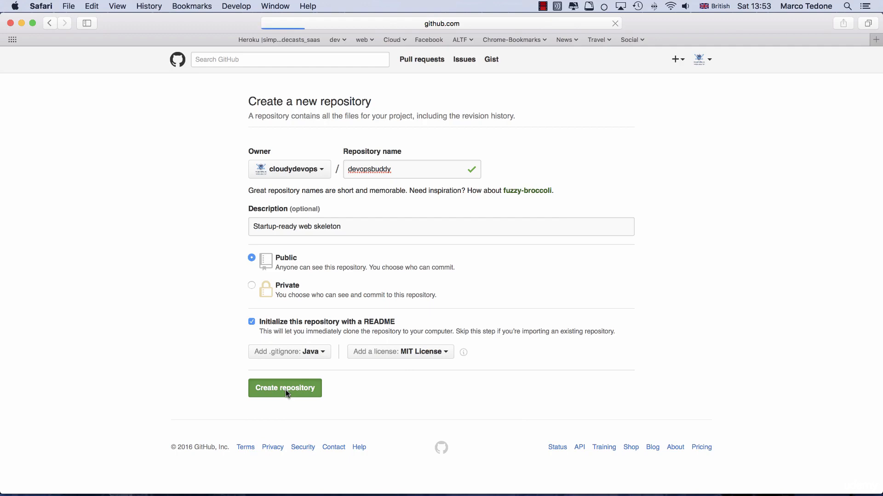
# Step: Create the public devopsbuddy repository with README, Java .gitignore and MIT license
pyautogui.click(285, 388)
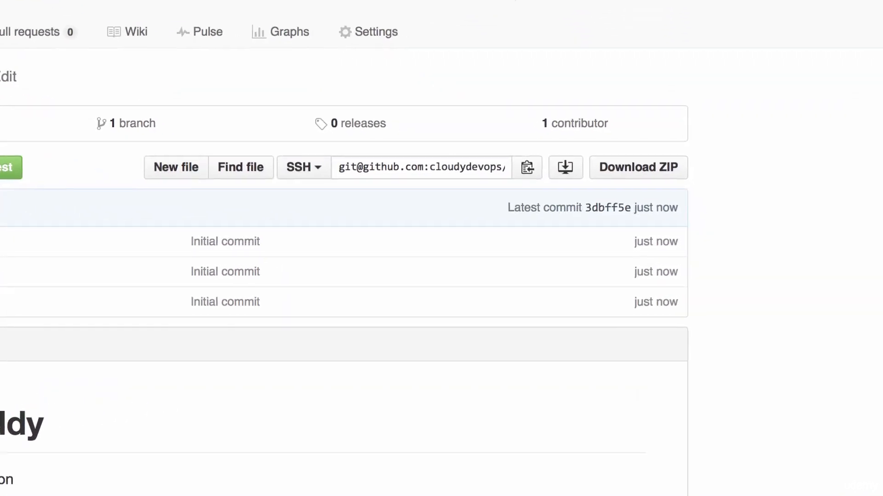
# Step: Copy the devopsbuddy clone URL to the clipboard with SSH as the protocol
pyautogui.click(303, 168)
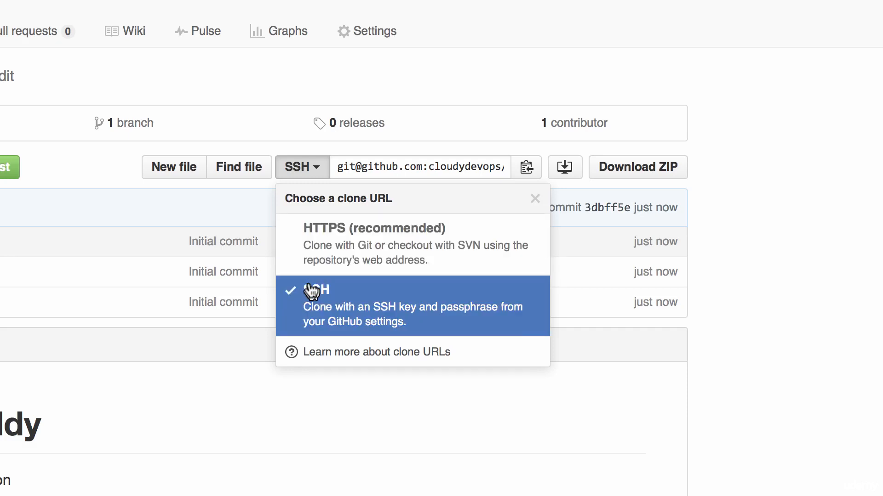
pyautogui.click(316, 292)
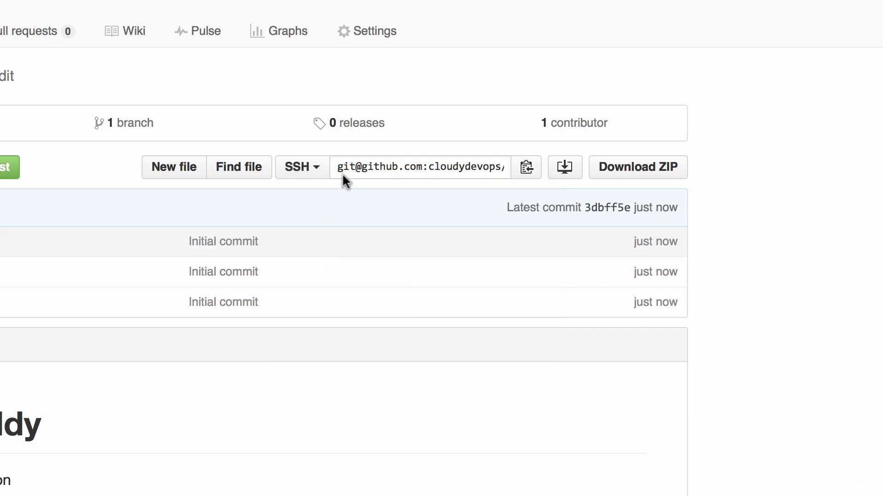
pyautogui.click(420, 167)
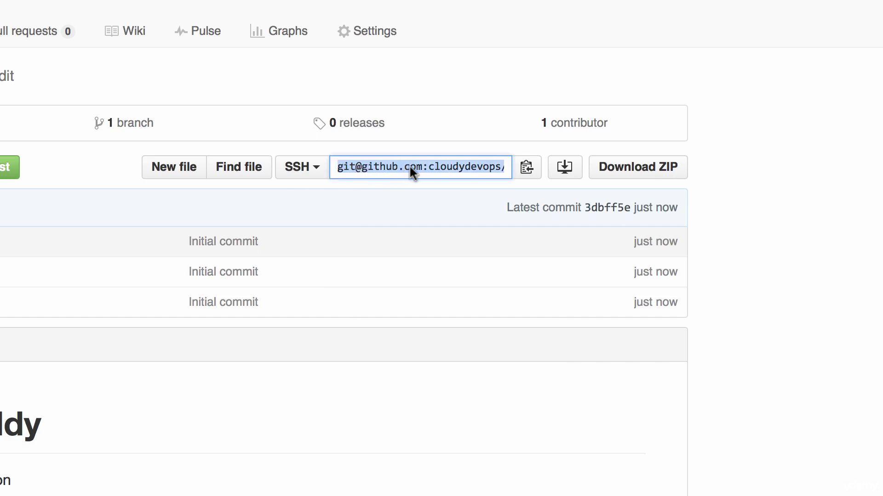
pyautogui.moveTo(527, 170)
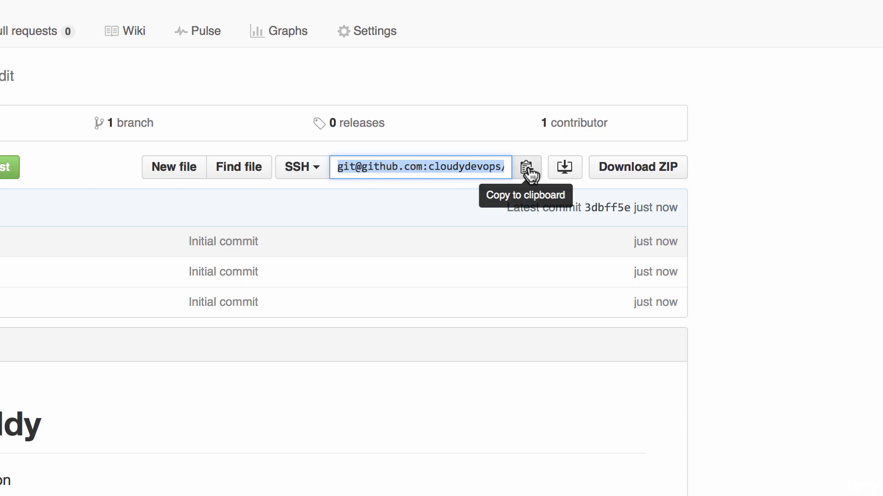
pyautogui.click(526, 167)
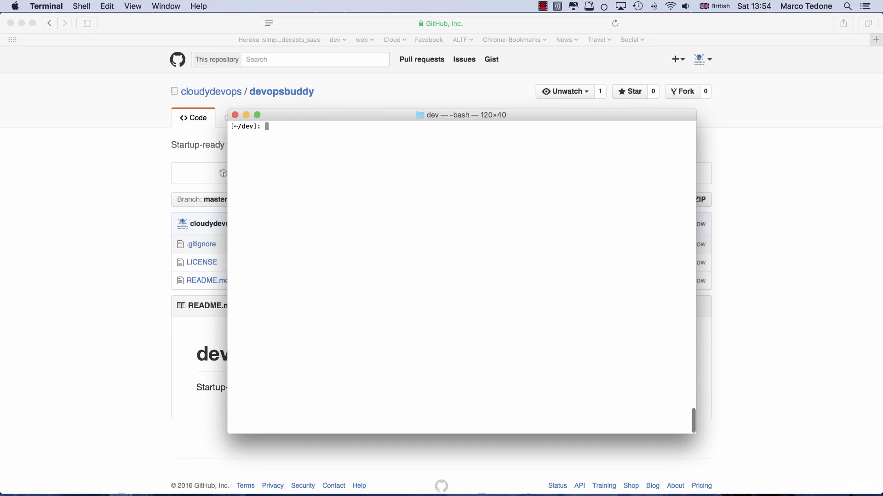
pyautogui.write('rm -rf devopsbuddy/')
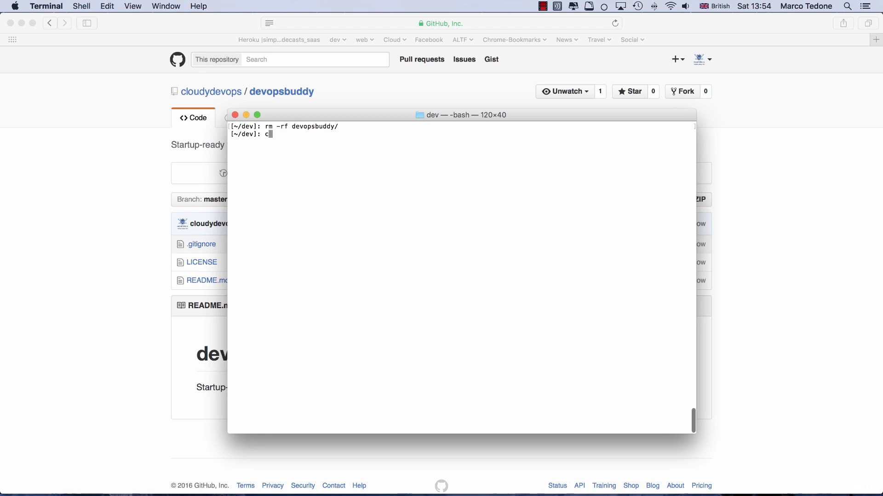
pyautogui.press('Enter')
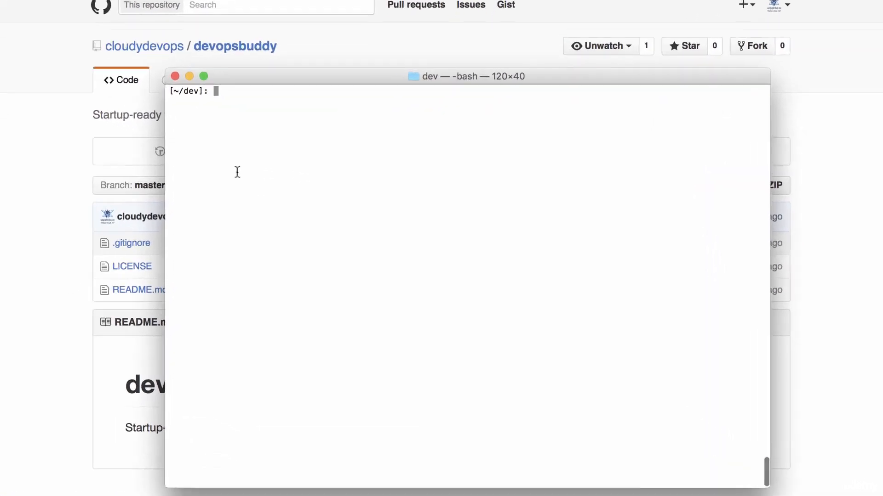
pyautogui.write('git')
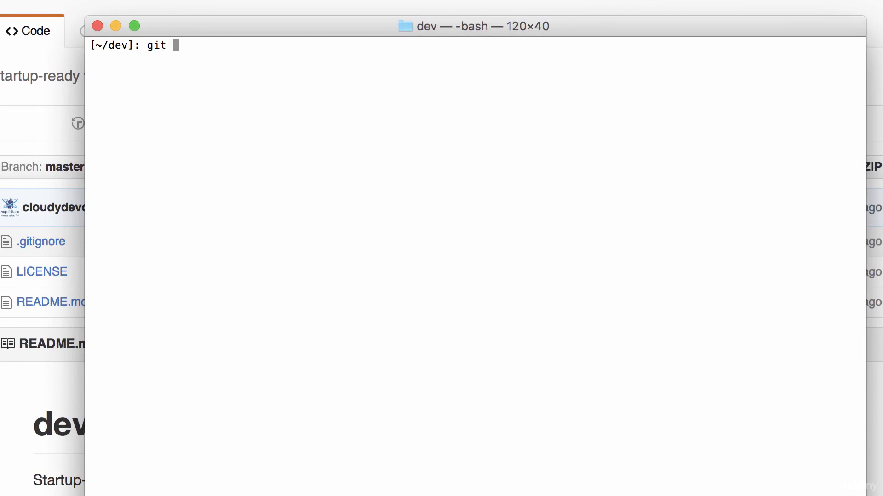
pyautogui.write('clone')
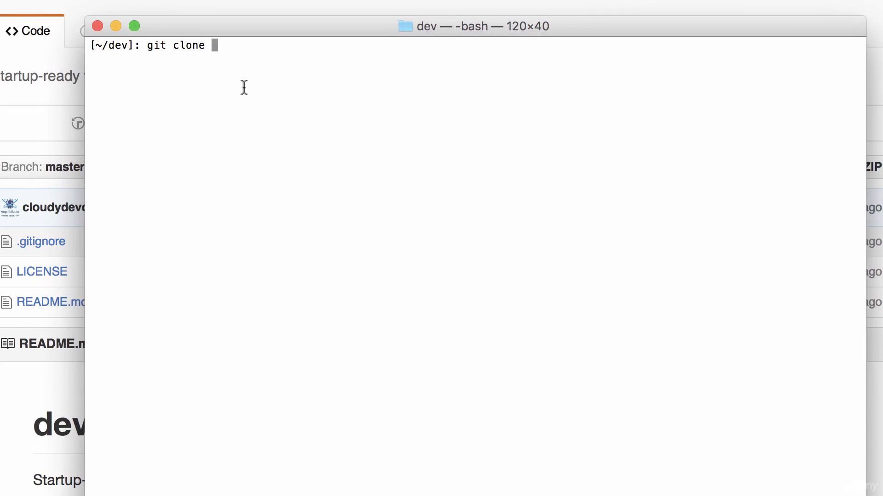
pyautogui.write('git@github.com:cloudydevops/devopsbuddy.git')
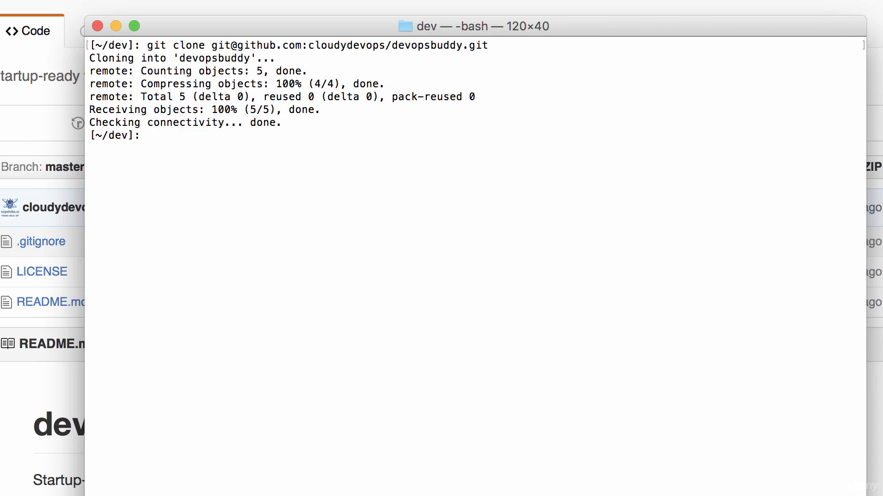
pyautogui.write('ls -al')
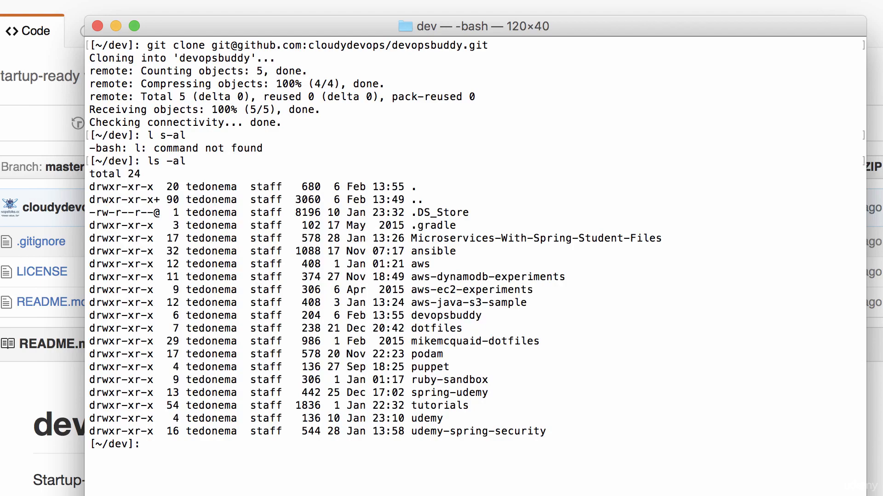
# Step: Change into the cloned devopsbuddy directory and return to its GitHub page
pyautogui.write('cd devopsbuddy/')
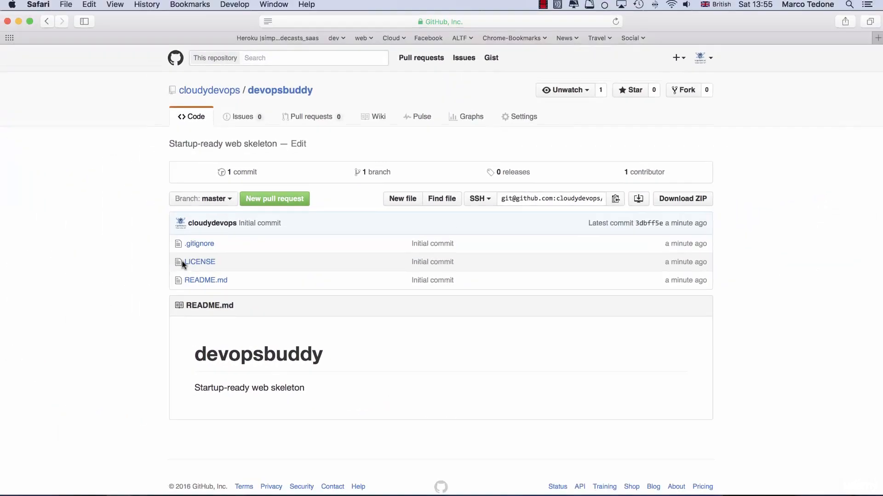
pyautogui.moveTo(204, 285)
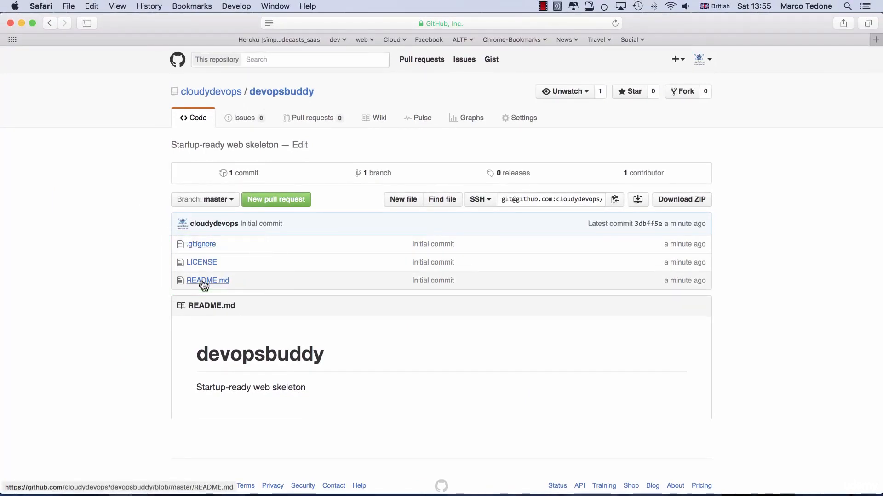